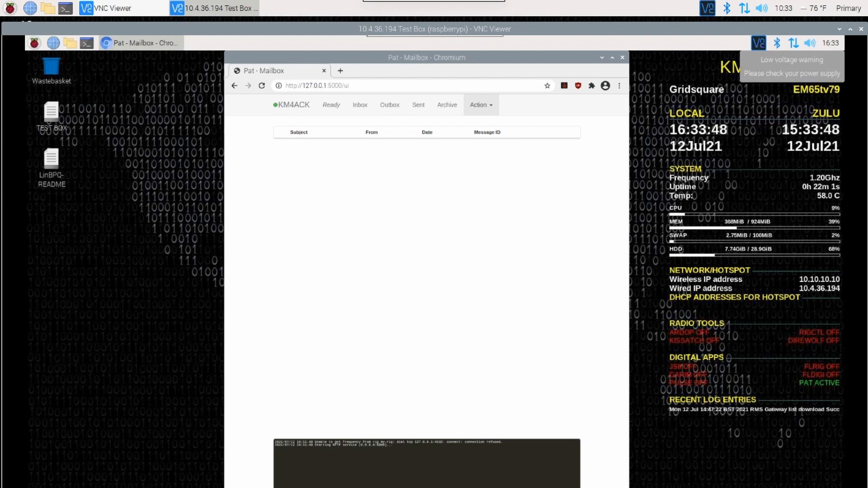
mouse_move(525, 186)
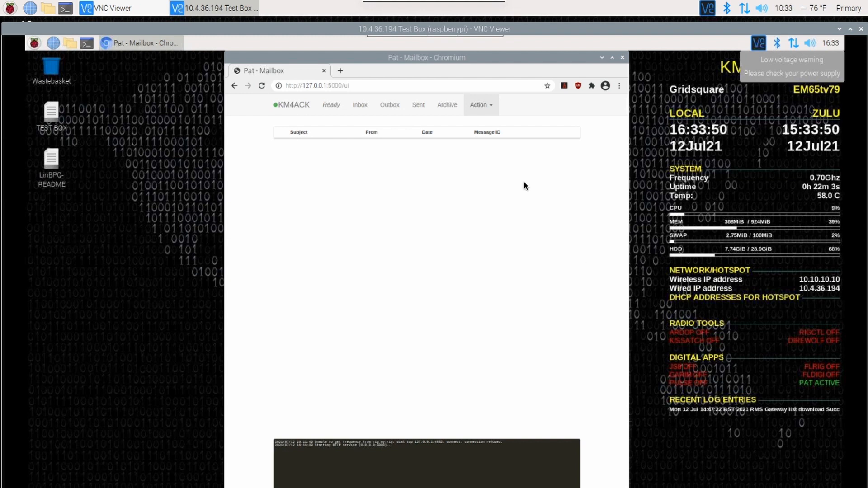
- Download form templates version 1.0.157 via Action > Update Form Templates > Update now
left_click(479, 105)
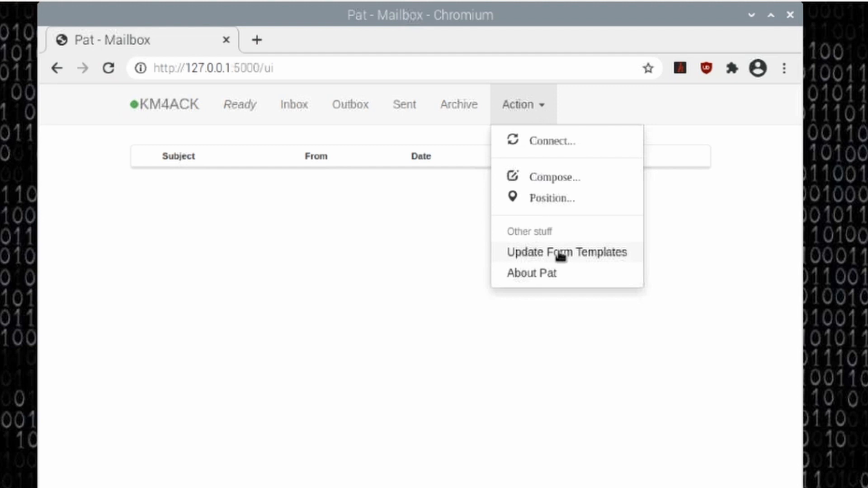
left_click(566, 252)
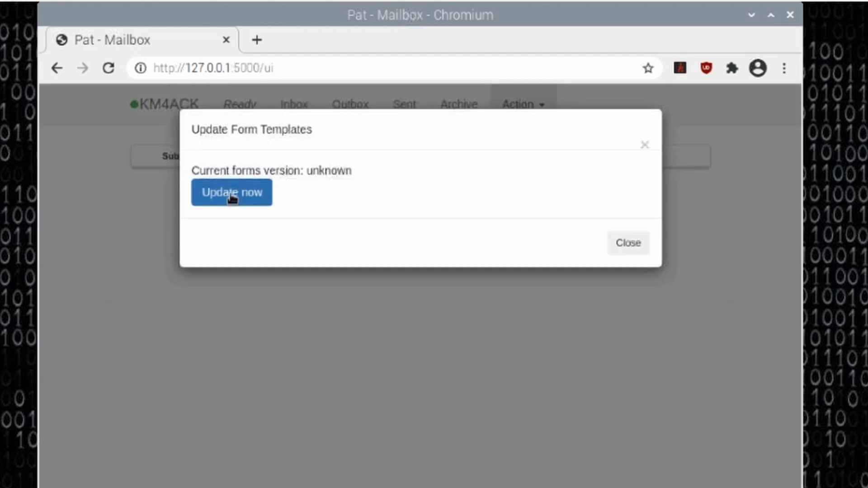
mouse_move(293, 229)
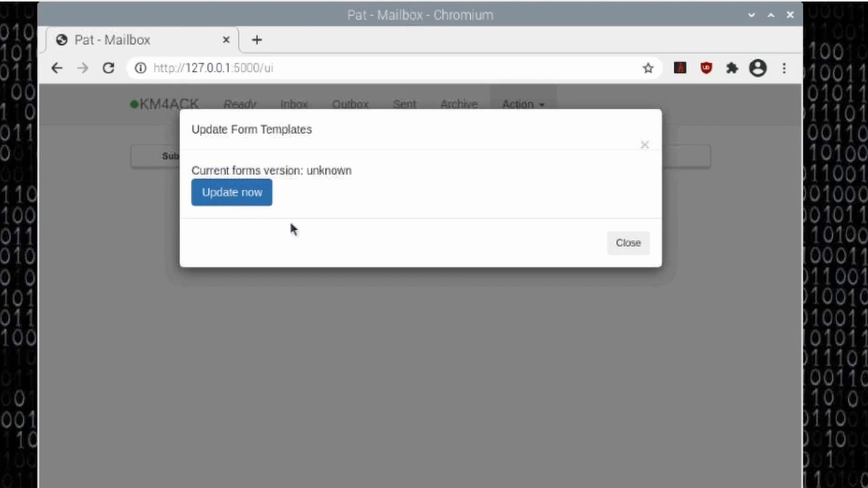
left_click(232, 193)
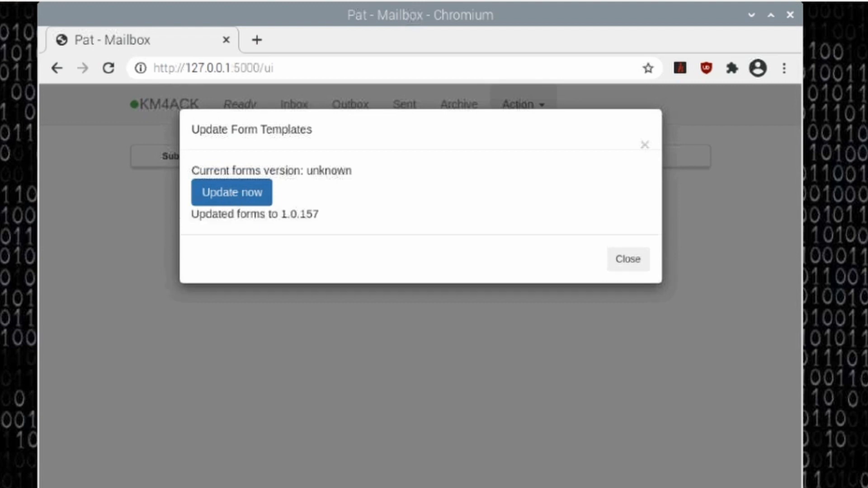
mouse_move(195, 217)
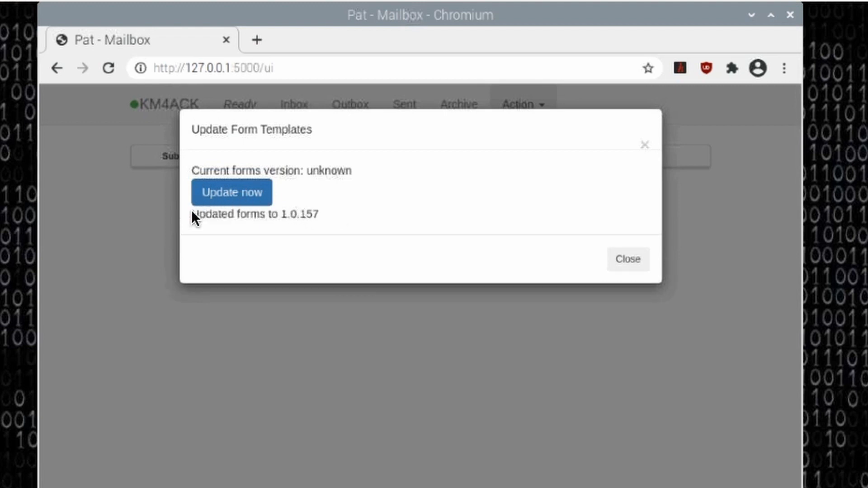
mouse_move(321, 222)
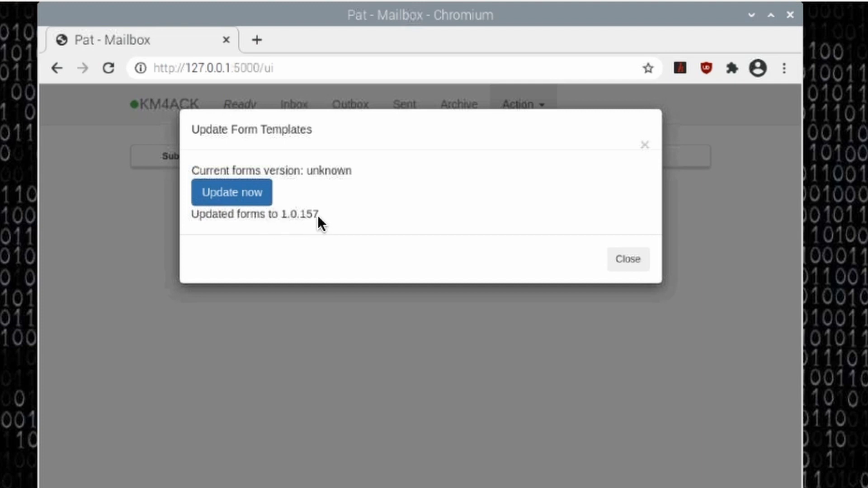
mouse_move(296, 224)
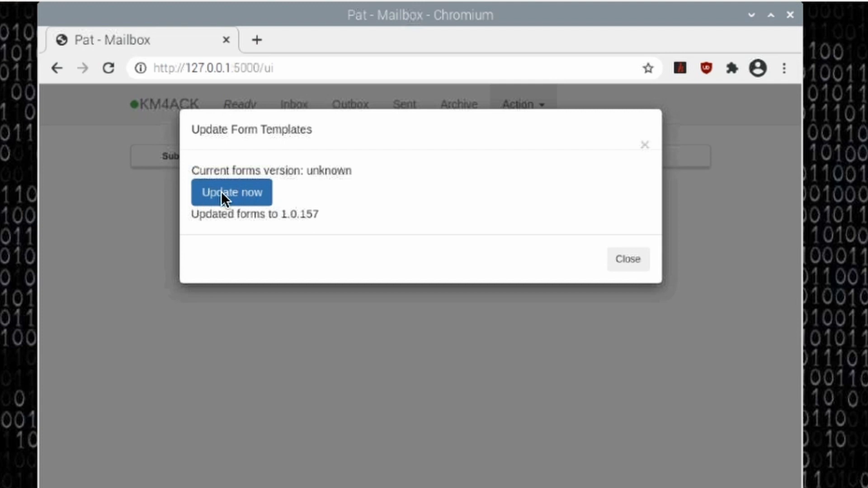
mouse_move(356, 206)
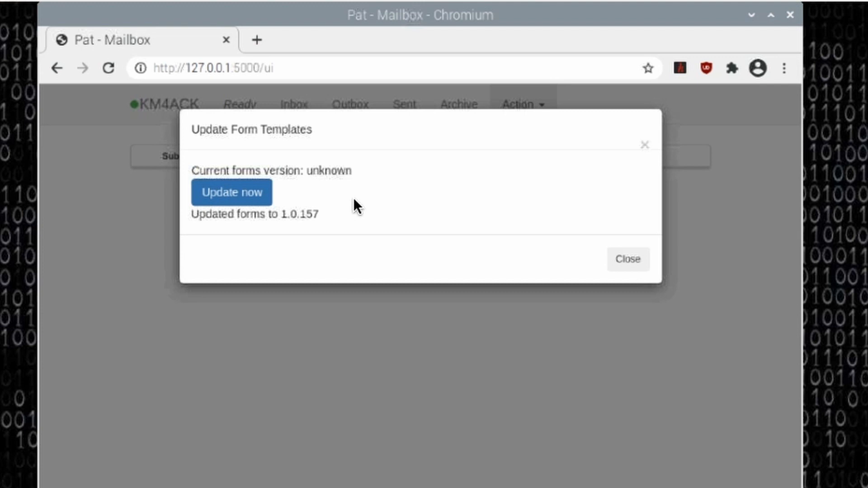
mouse_move(337, 209)
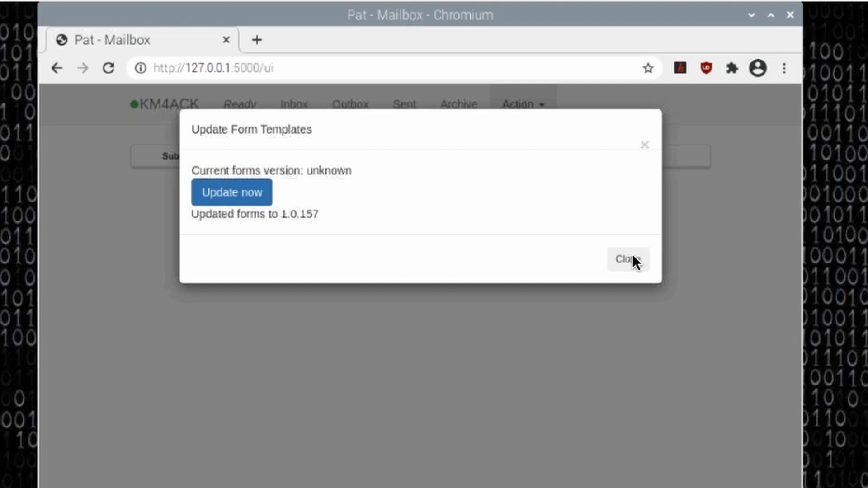
- Close the updater, reload the mailbox, and open a new draft subjected 'Look ma!'
left_click(627, 259)
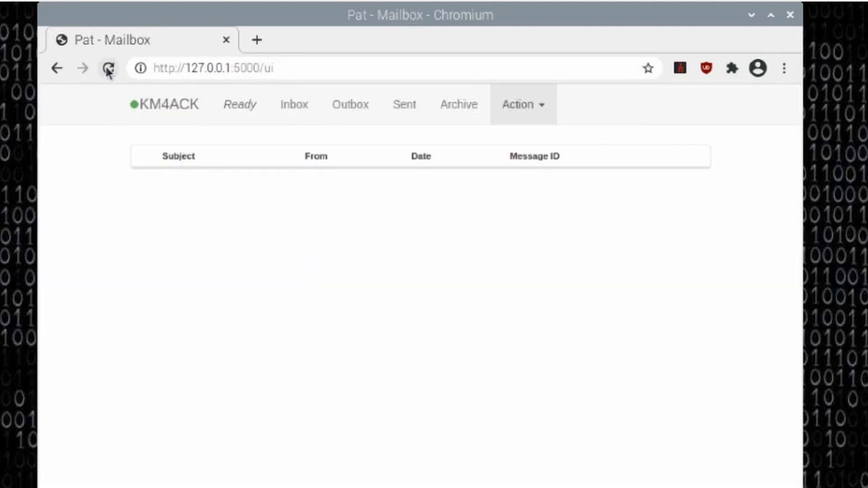
left_click(108, 68)
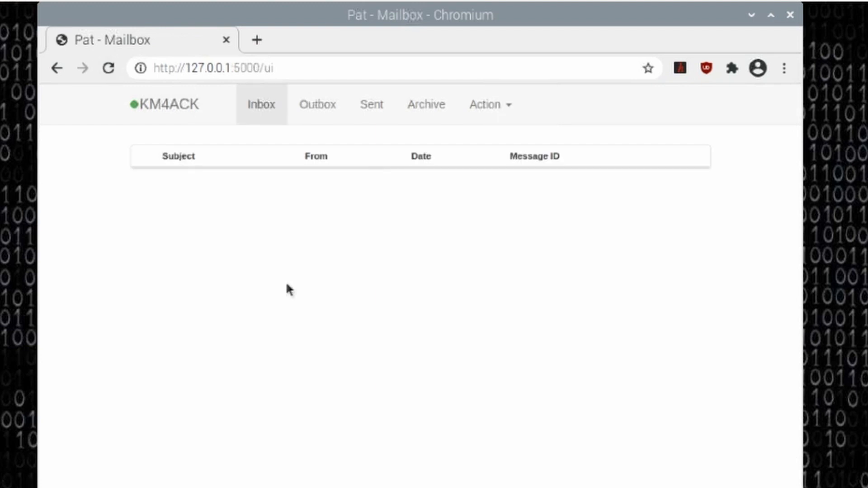
mouse_move(486, 107)
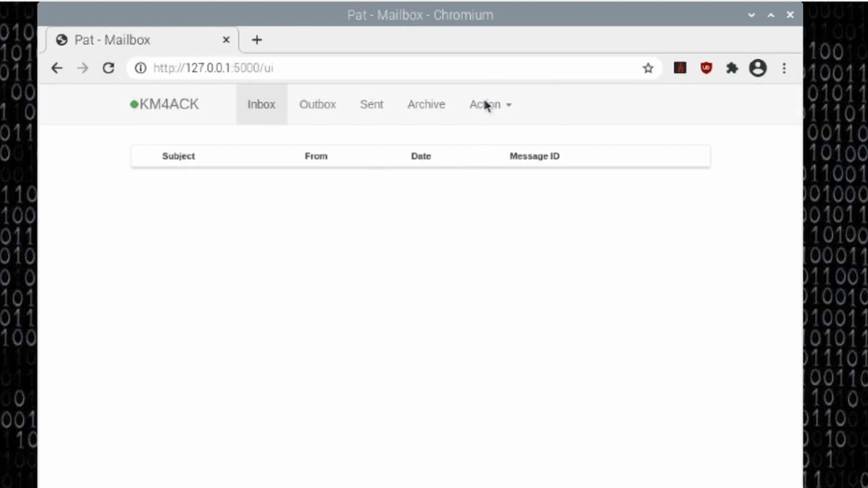
left_click(487, 103)
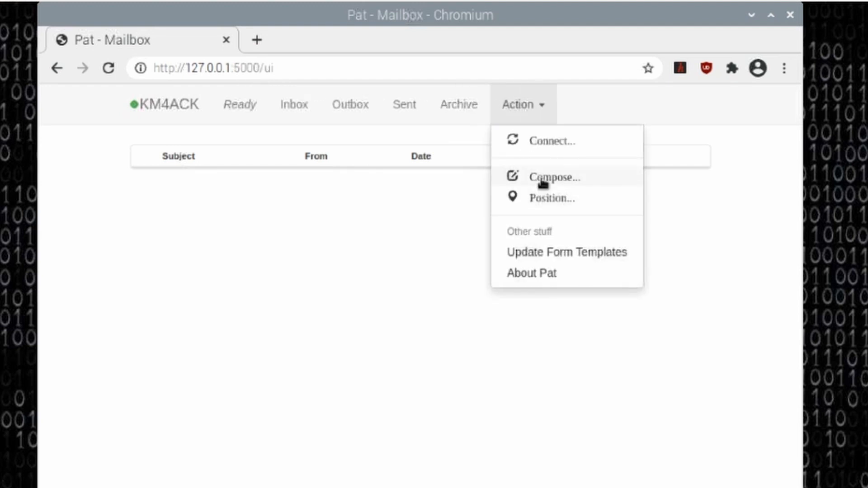
left_click(554, 178)
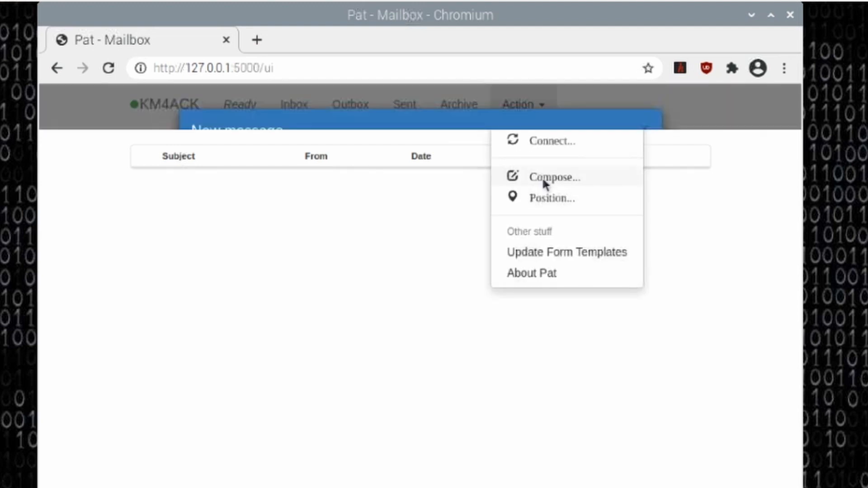
left_click(554, 178)
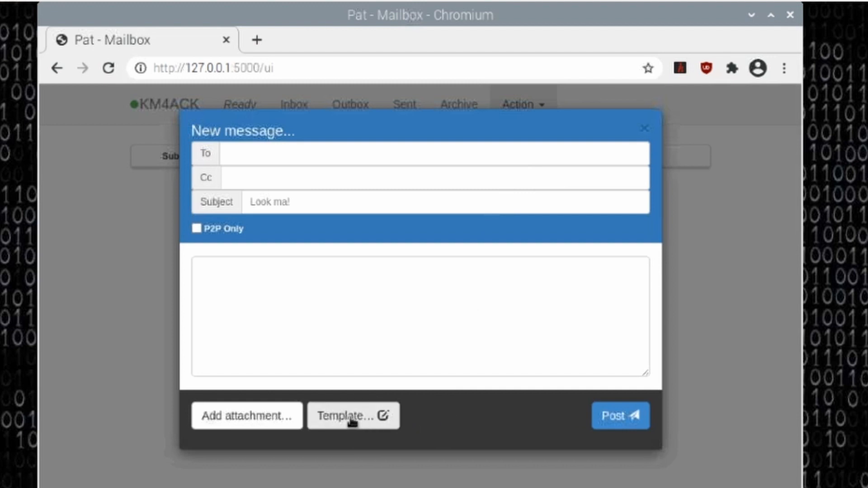
mouse_move(353, 422)
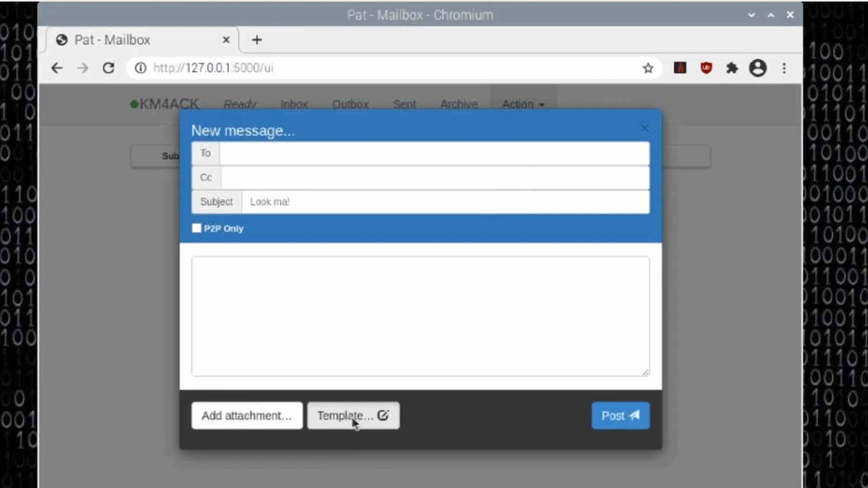
- Open the ICS213 form from the ICS USA Forms template group
left_click(353, 415)
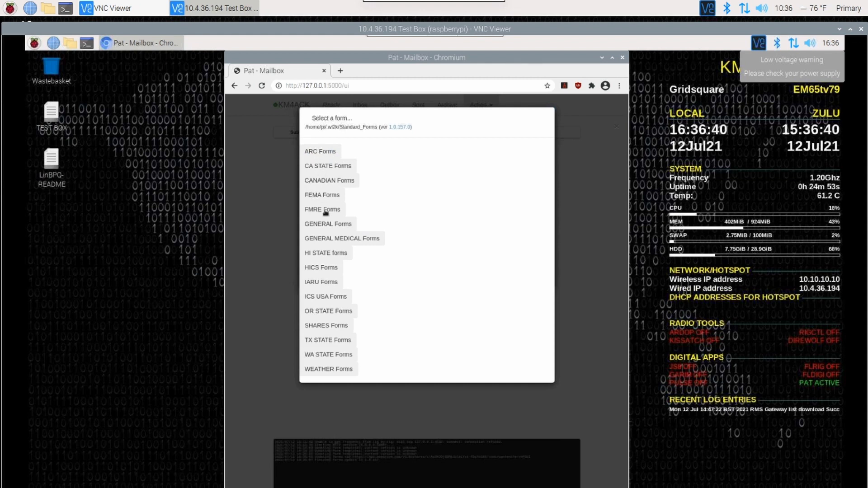
mouse_move(360, 287)
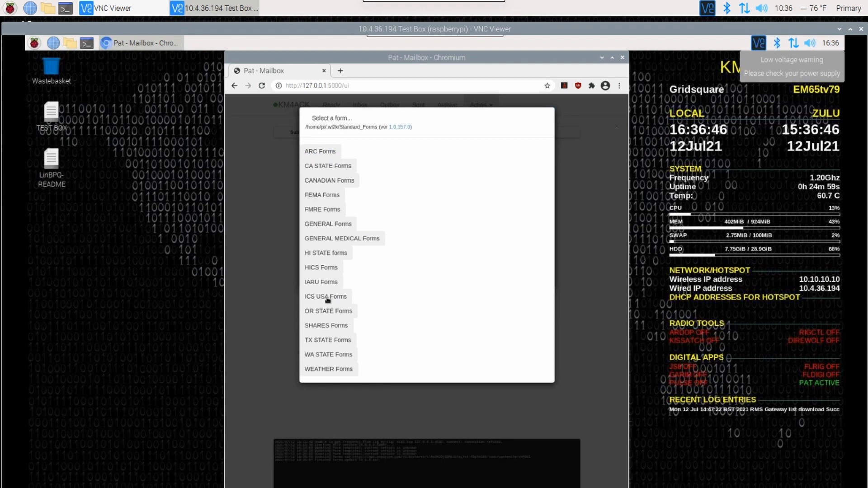
left_click(325, 296)
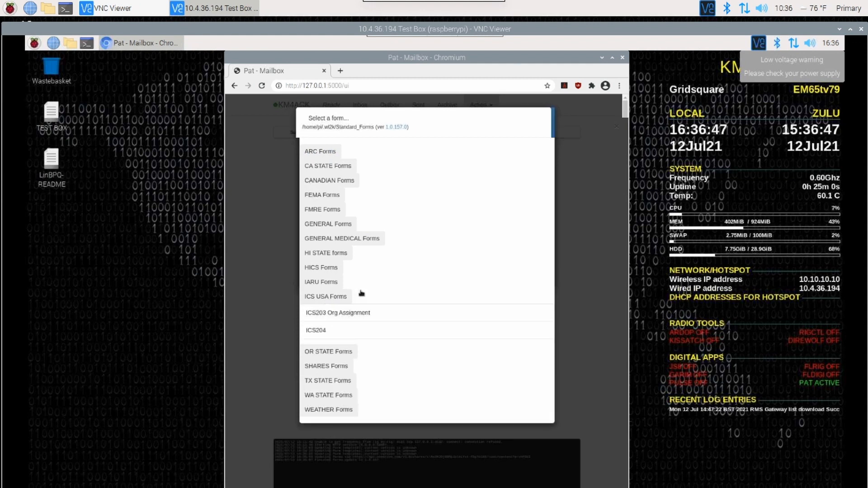
left_click(322, 296)
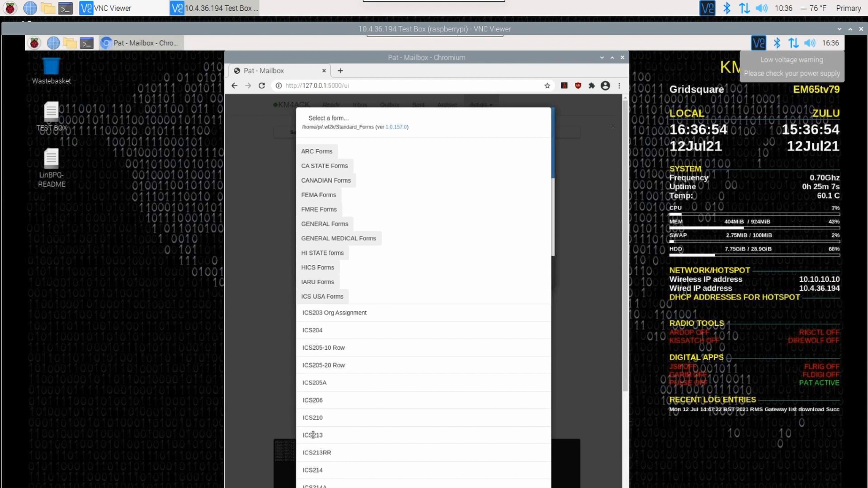
left_click(311, 434)
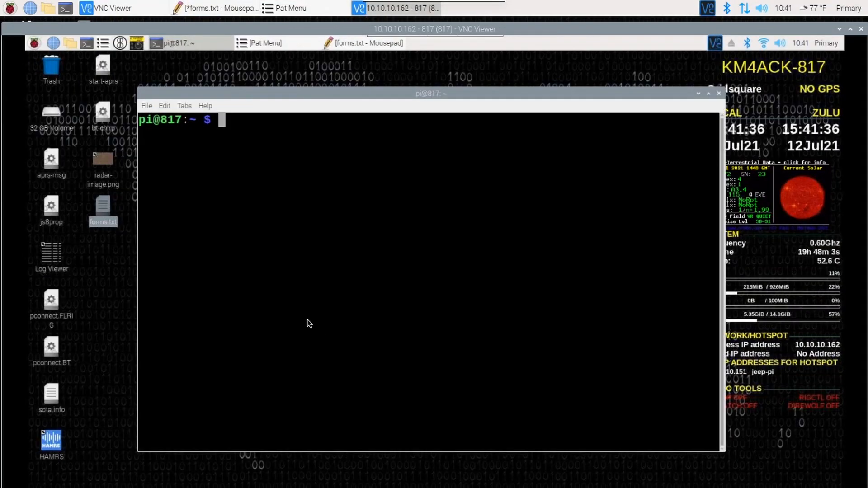
mouse_move(294, 193)
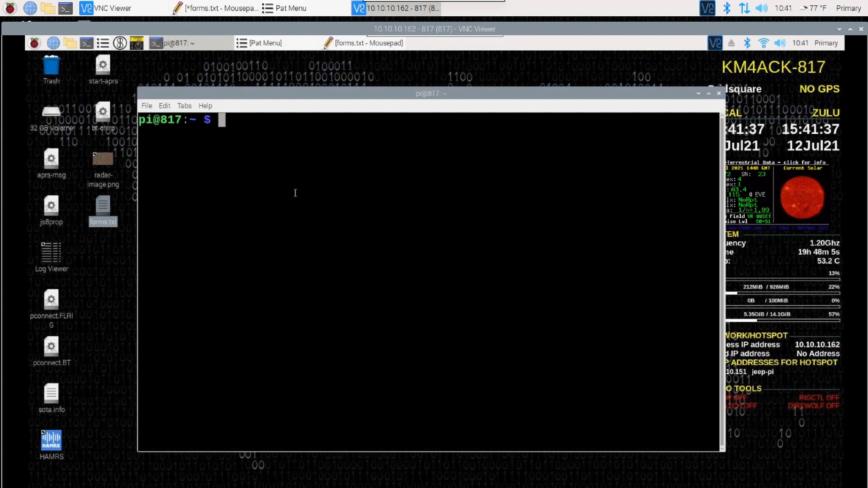
- Run 'pat version' on the second Pi, which reports v0.10.0 for linux/arm
type("pat ver")
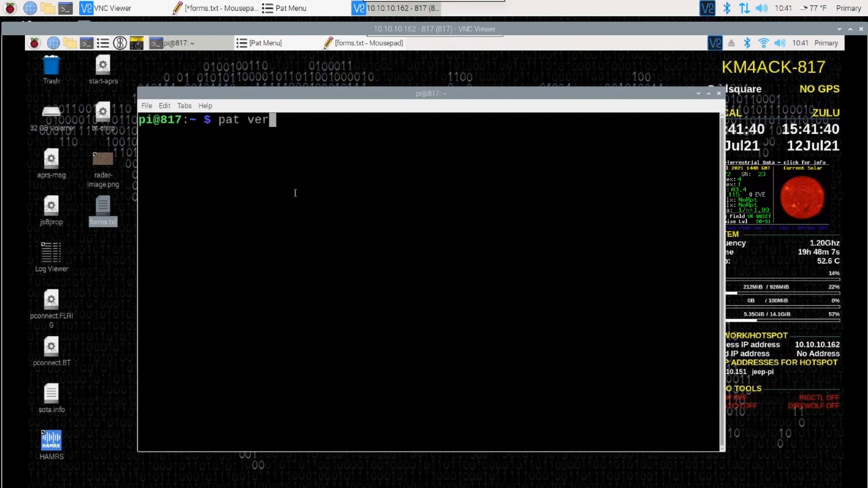
key("Return")
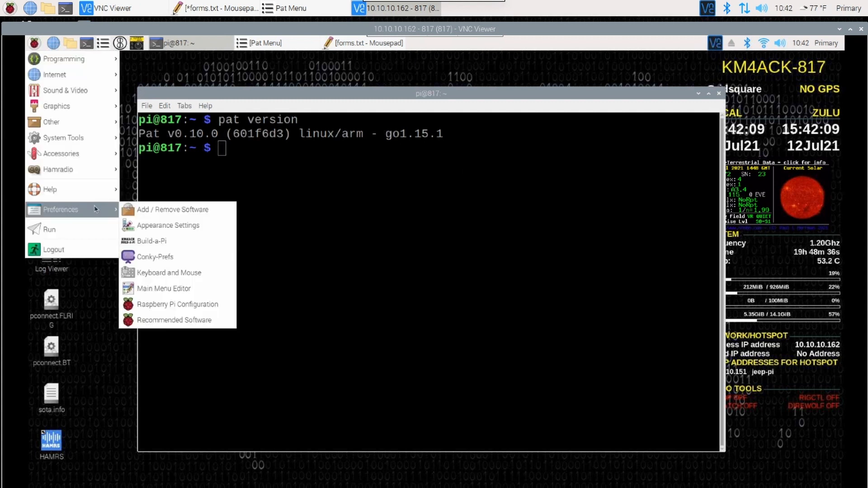
mouse_move(157, 241)
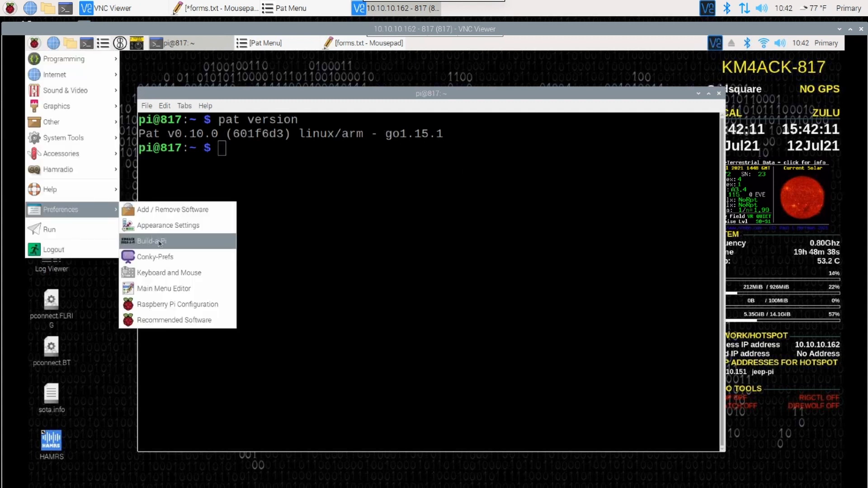
- Launch the Build-a-Pi update scan and confirm the call sign
left_click(150, 241)
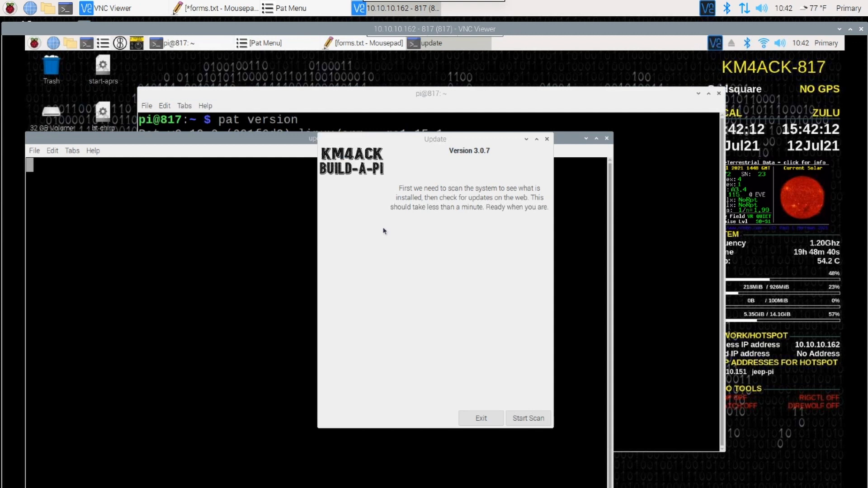
left_click(528, 417)
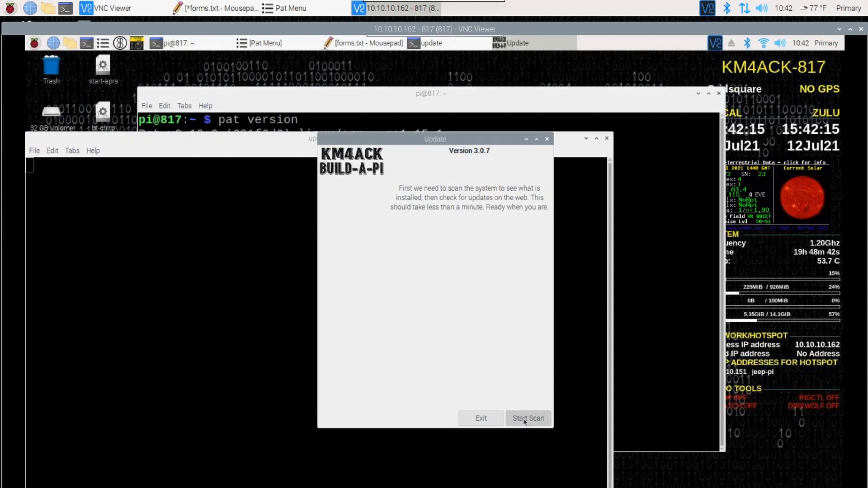
left_click(527, 418)
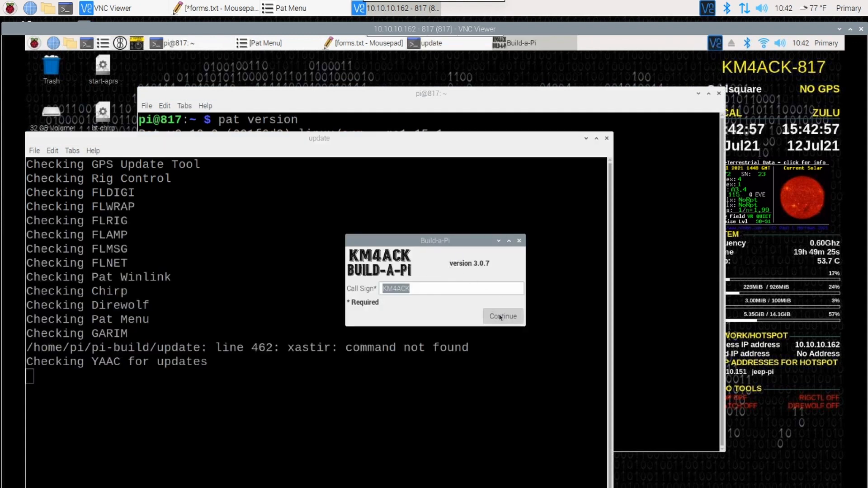
left_click(501, 316)
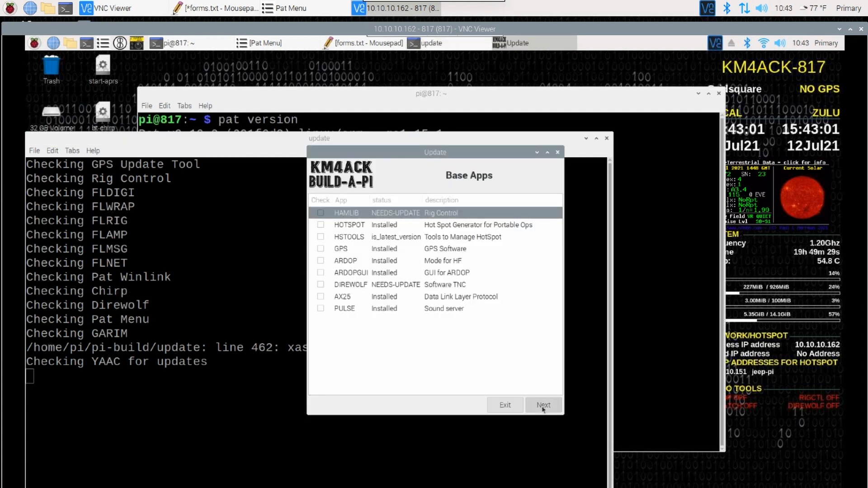
- Advance past Base Apps and FLDIGI Suite and tick PAT under HAM Apps
left_click(543, 405)
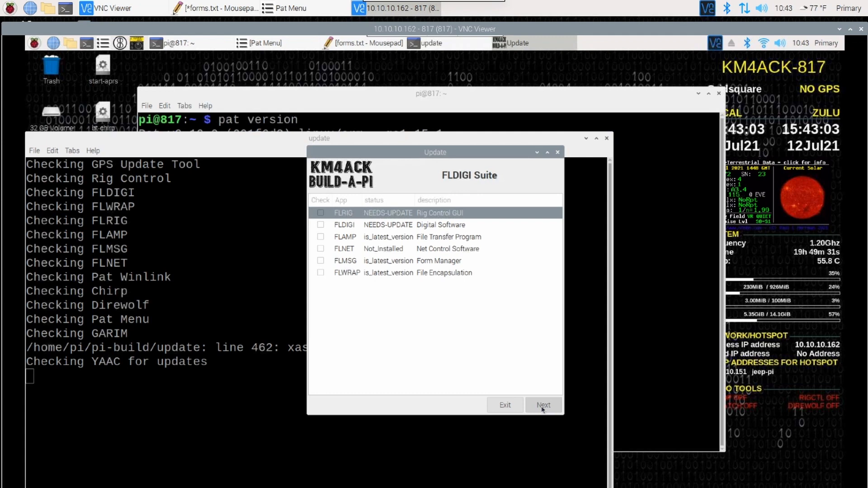
left_click(542, 405)
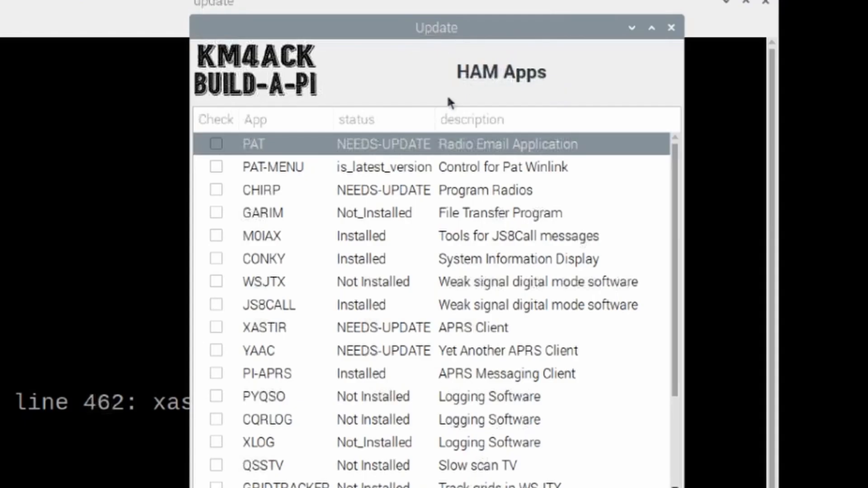
mouse_move(323, 143)
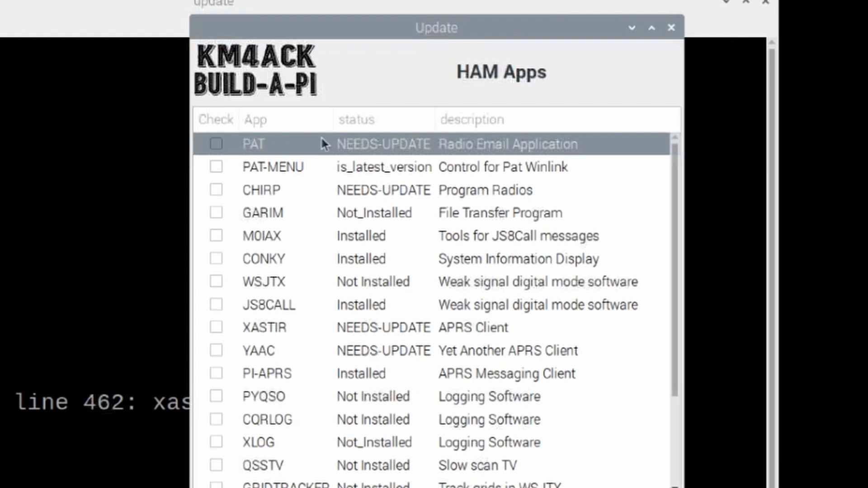
mouse_move(315, 155)
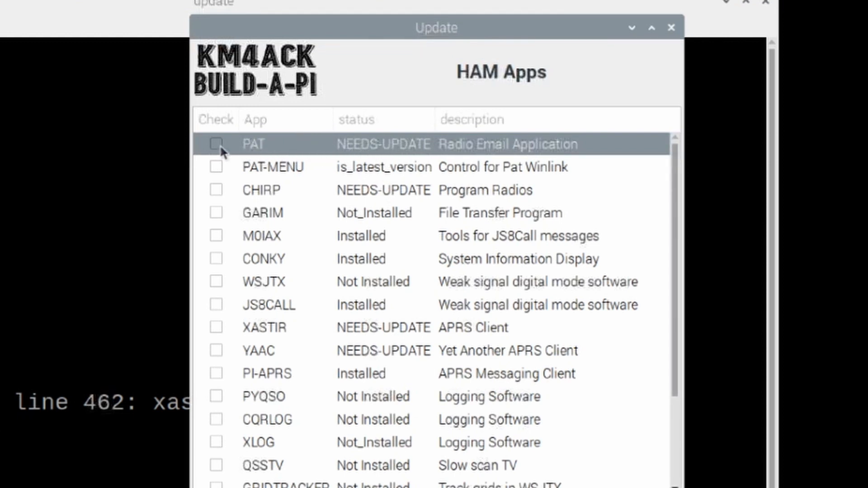
left_click(217, 144)
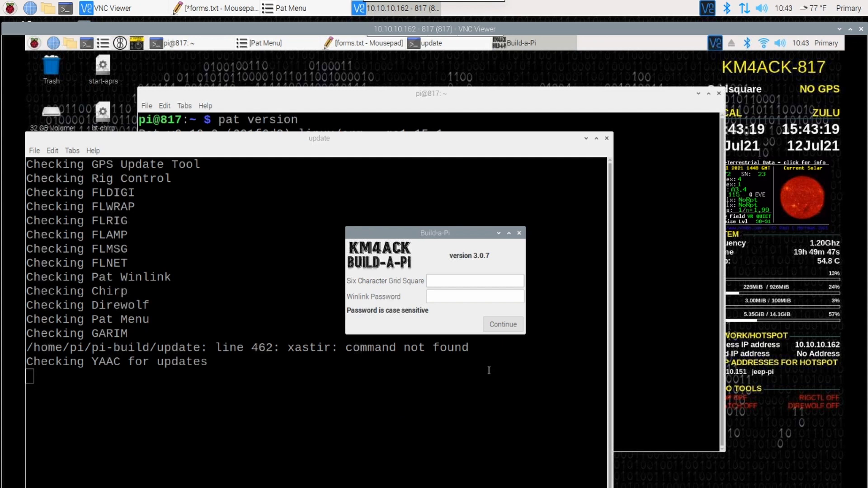
- Enter grid square em65tv and the Winlink password, then submit with Continue
left_click(474, 281)
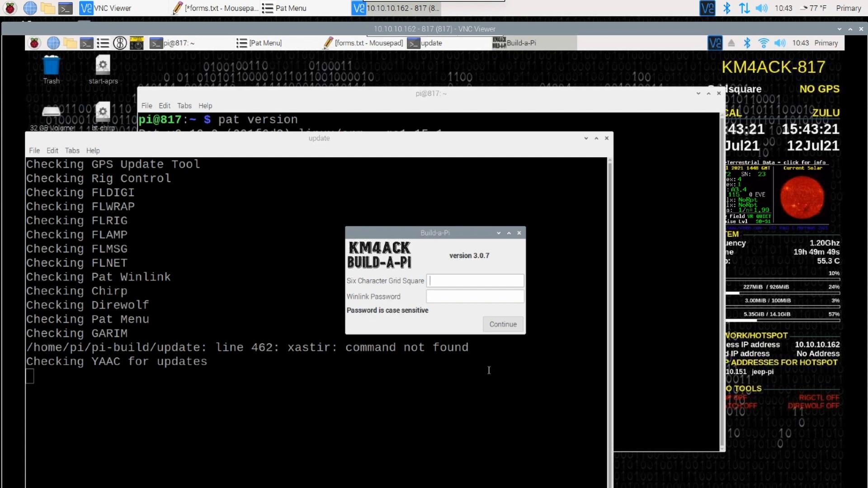
type("em65tv")
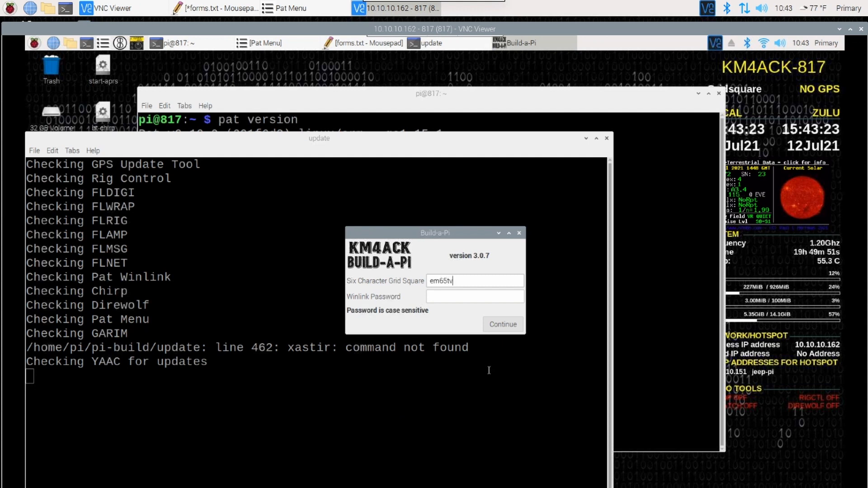
type("passw")
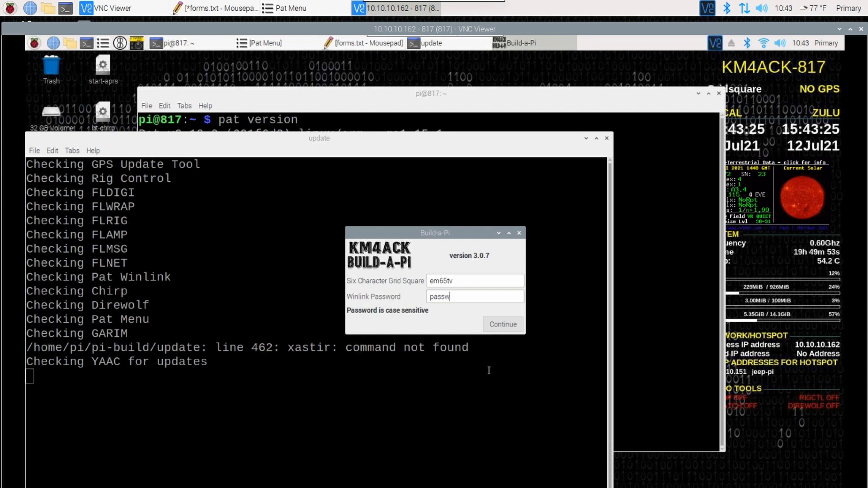
type("ord")
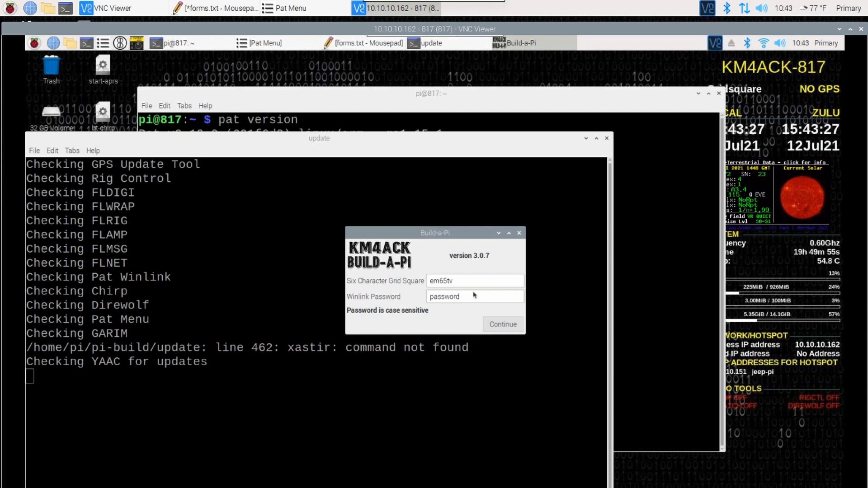
left_click(473, 296)
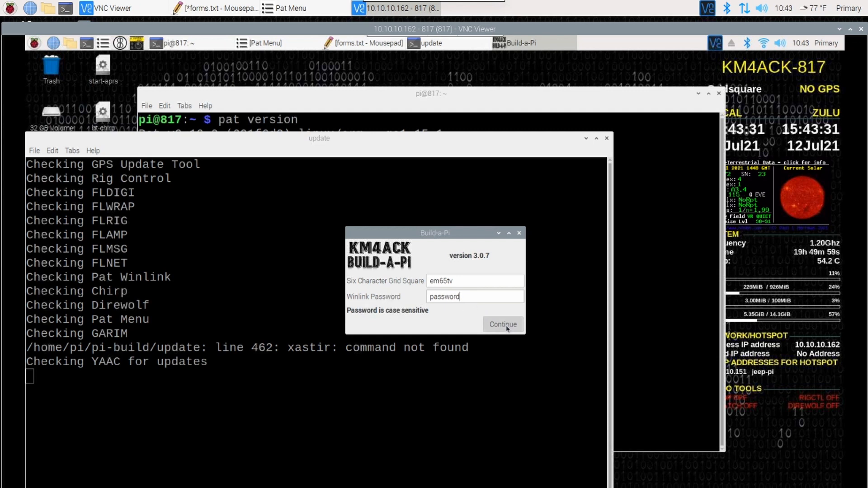
left_click(502, 323)
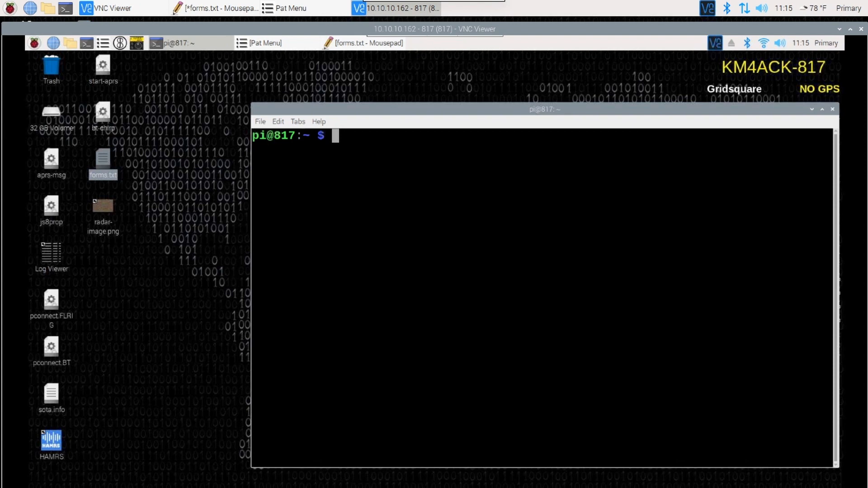
mouse_move(380, 185)
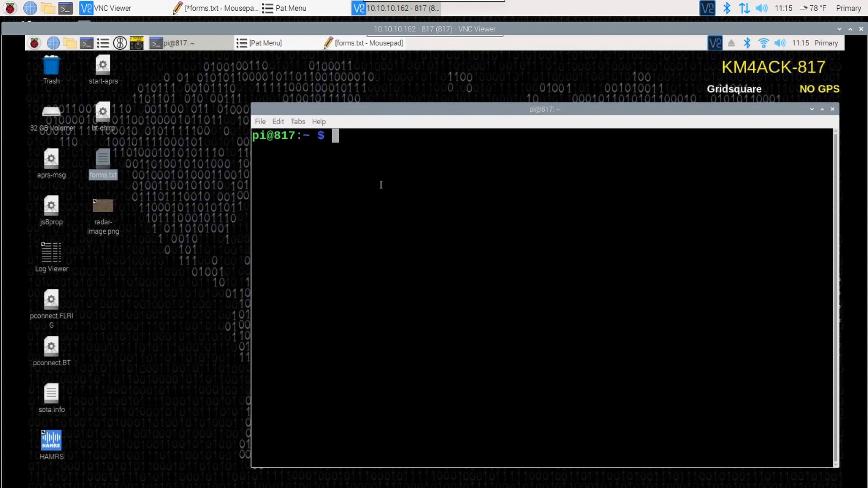
- Confirm Pat reports v0.11.0, then back up the Pat config via Pat Menu
type("pat ver")
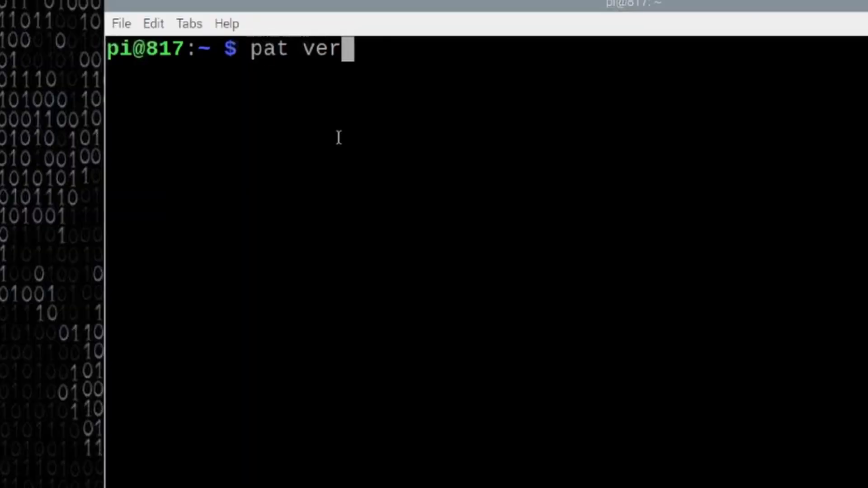
key("Return")
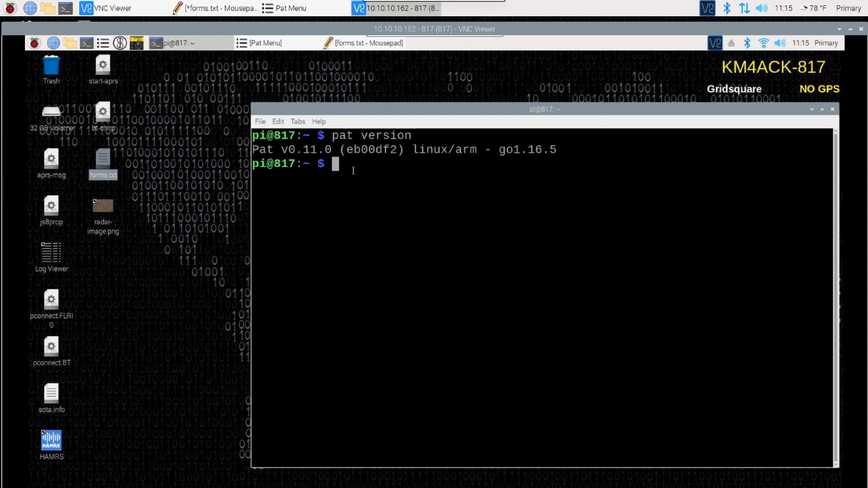
mouse_move(280, 61)
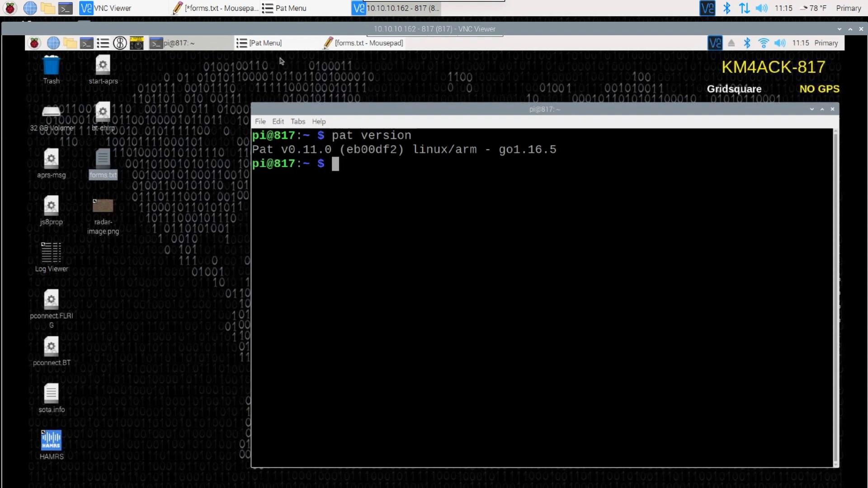
left_click(263, 43)
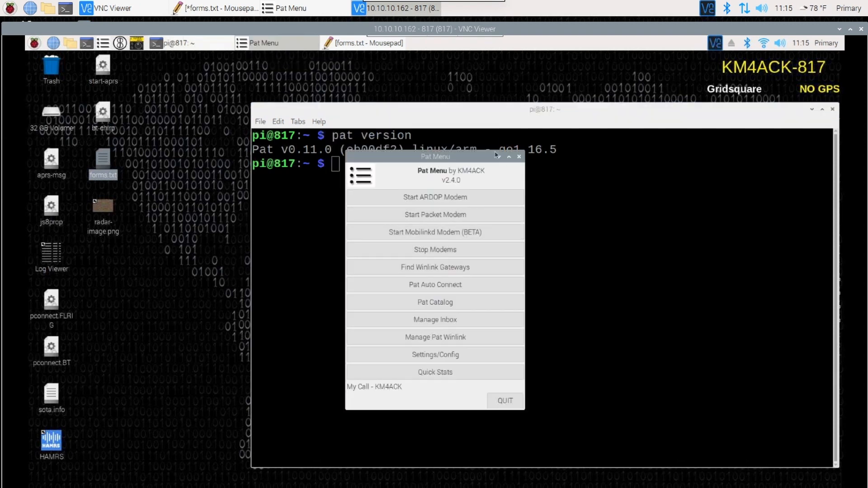
mouse_move(434, 338)
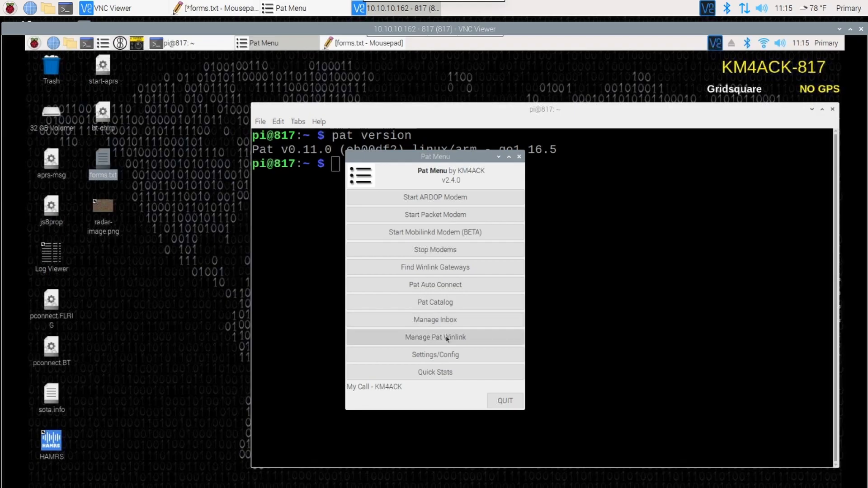
left_click(435, 337)
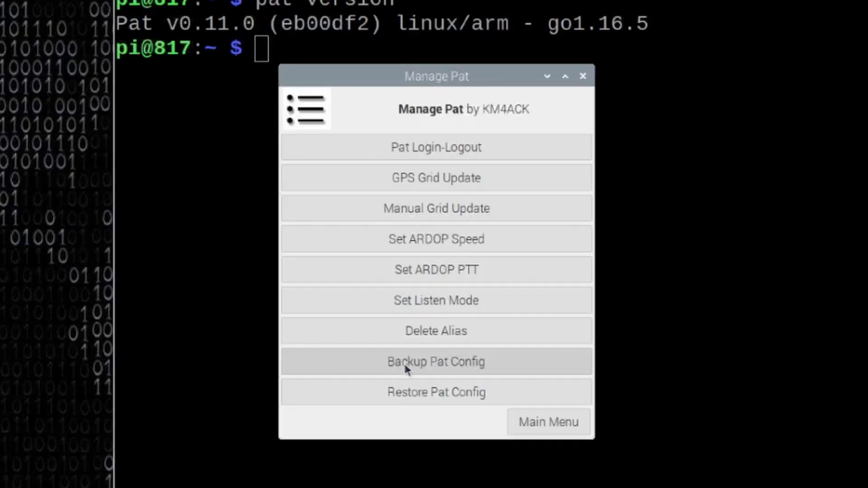
mouse_move(424, 364)
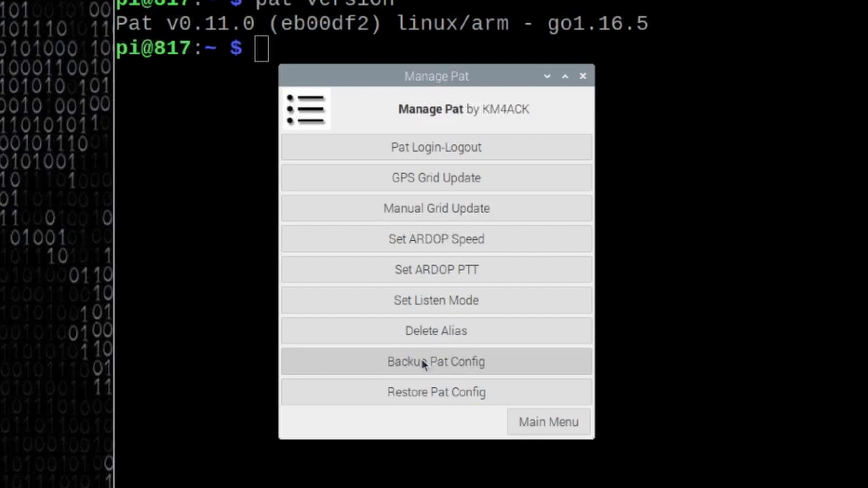
left_click(435, 362)
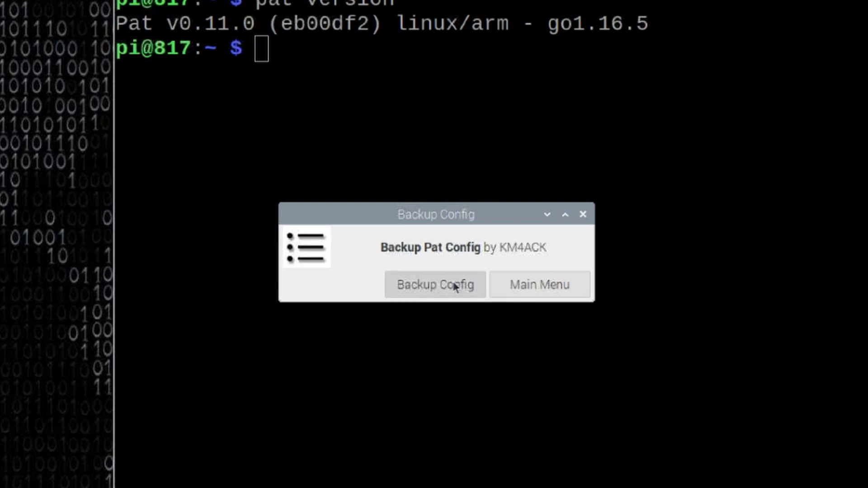
left_click(435, 284)
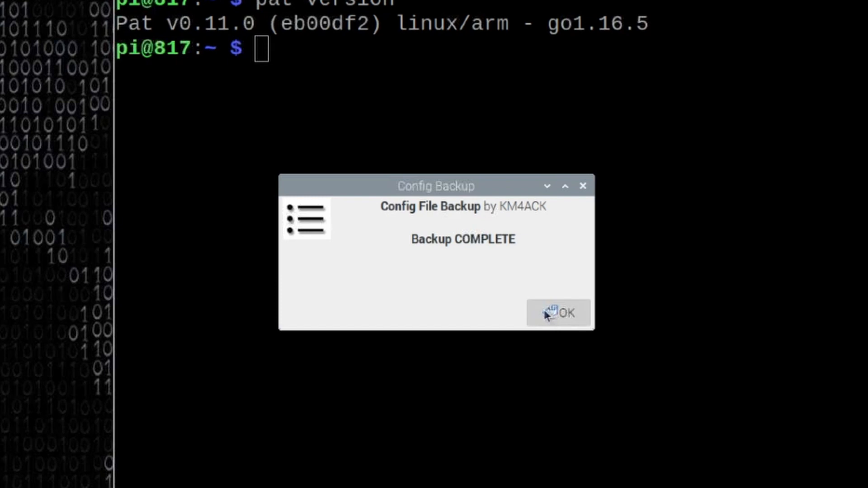
left_click(558, 313)
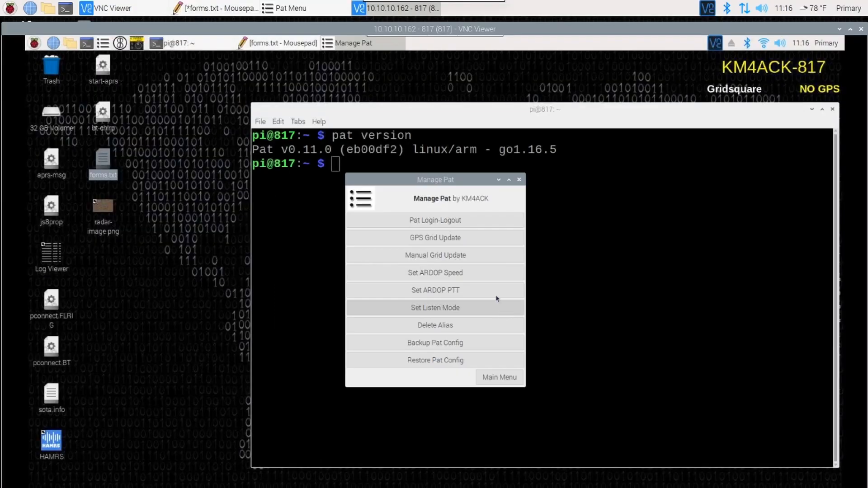
mouse_move(519, 180)
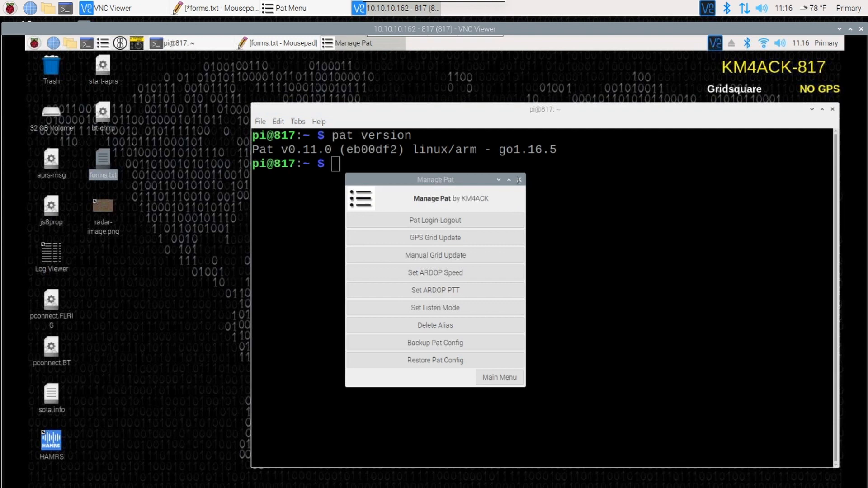
left_click(519, 180)
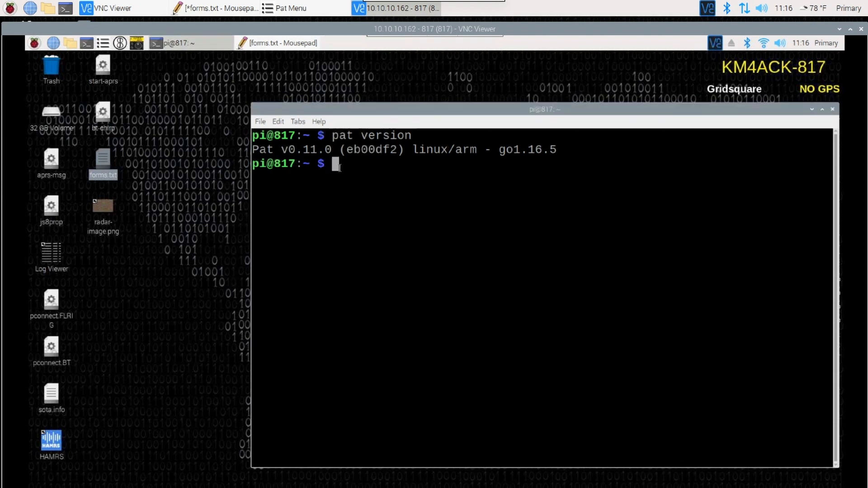
- Open config.json with 'pat configure' and add a trailing comma after the last setting
type("pat config")
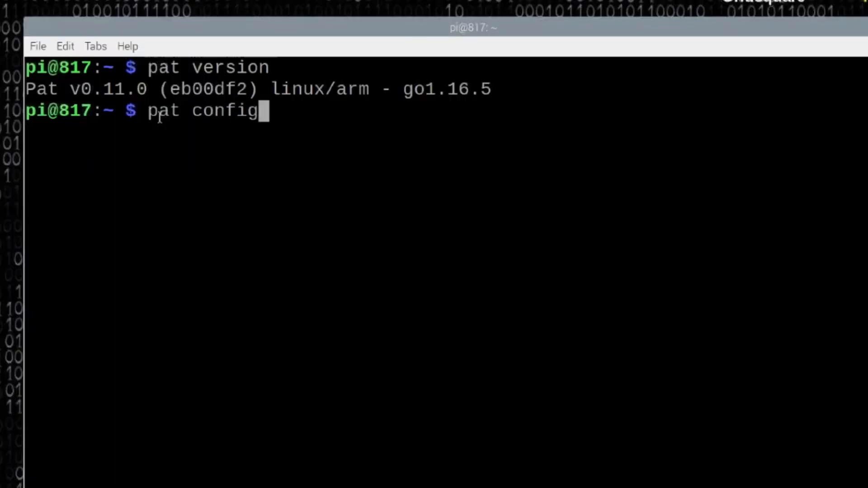
key("Return")
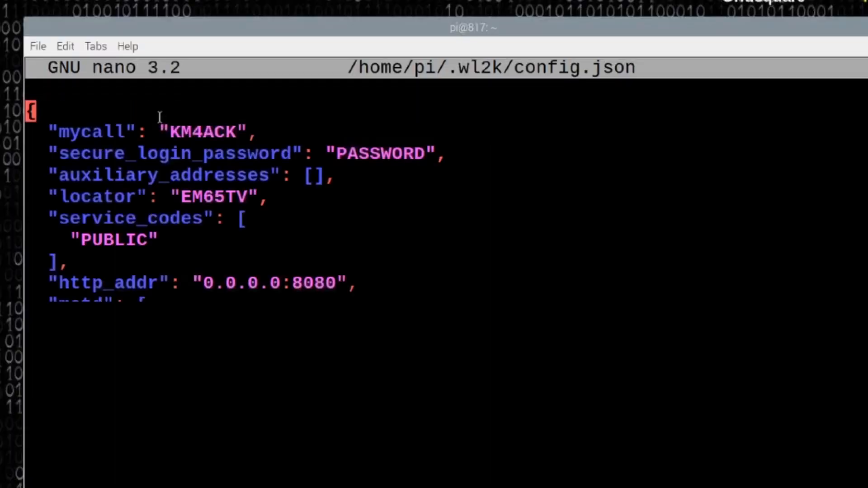
scroll("down", 3)
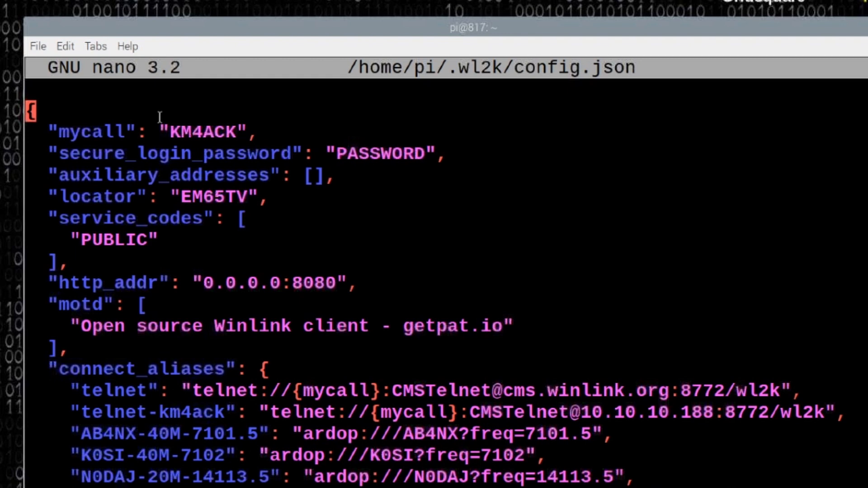
scroll("down", 3)
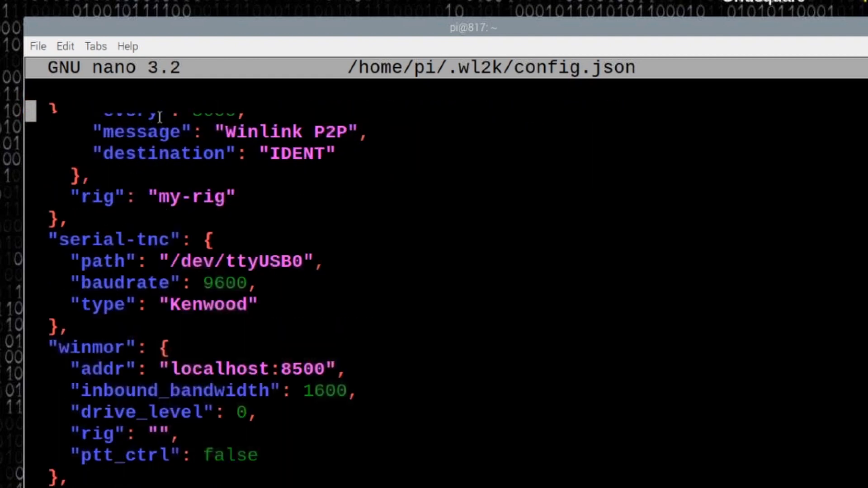
scroll("down", 3)
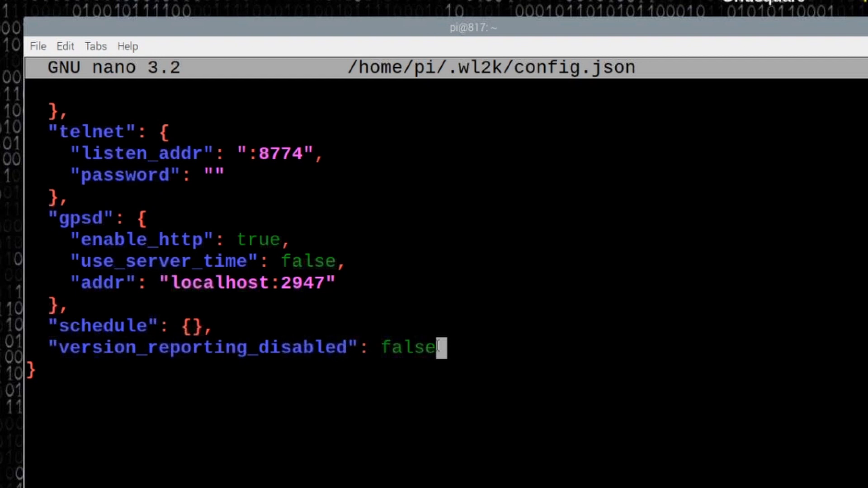
type(",")
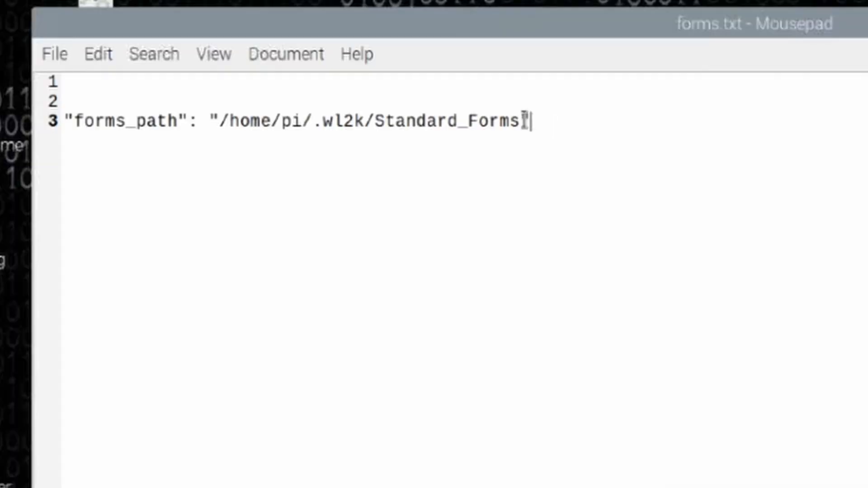
- Copy the forms_path line from Mousepad and paste it into config.json
triple_click(299, 121)
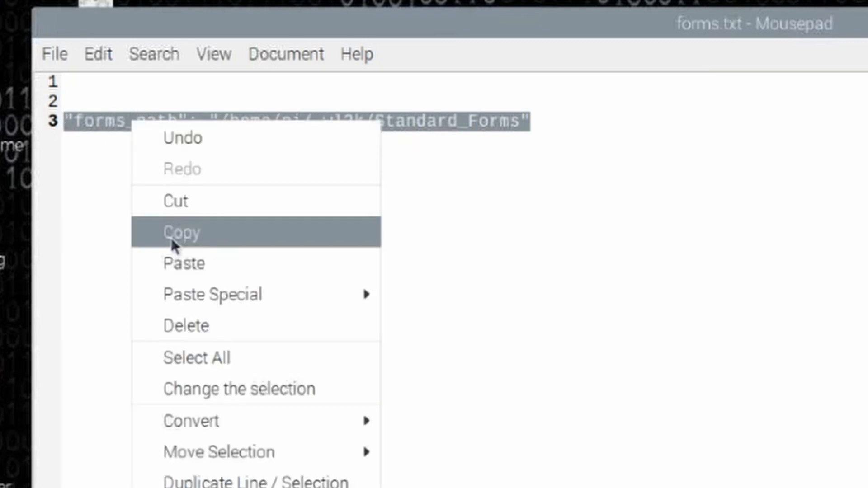
left_click(182, 232)
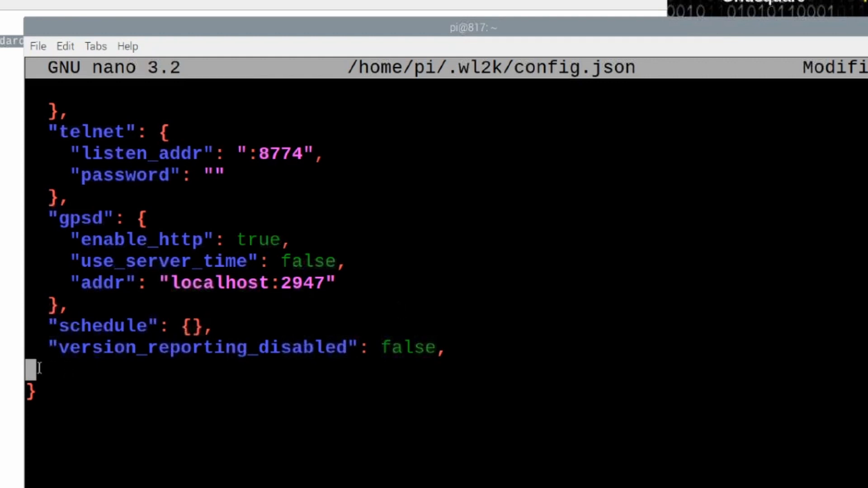
right_click(36, 368)
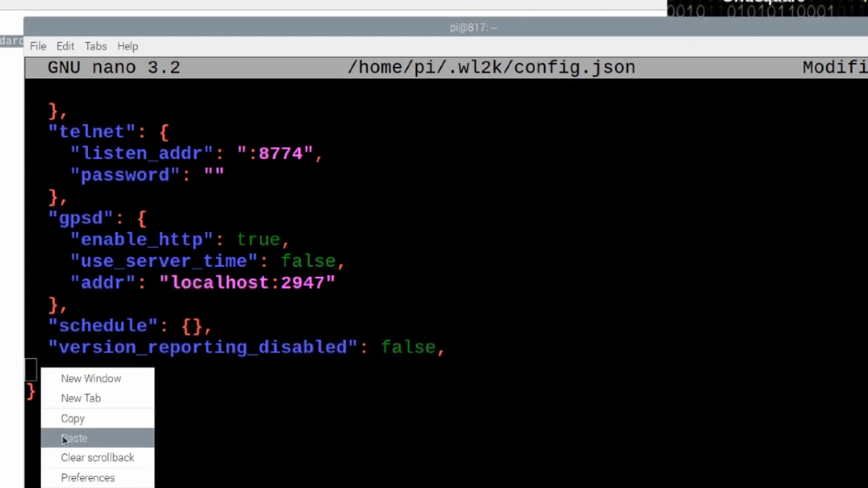
left_click(75, 438)
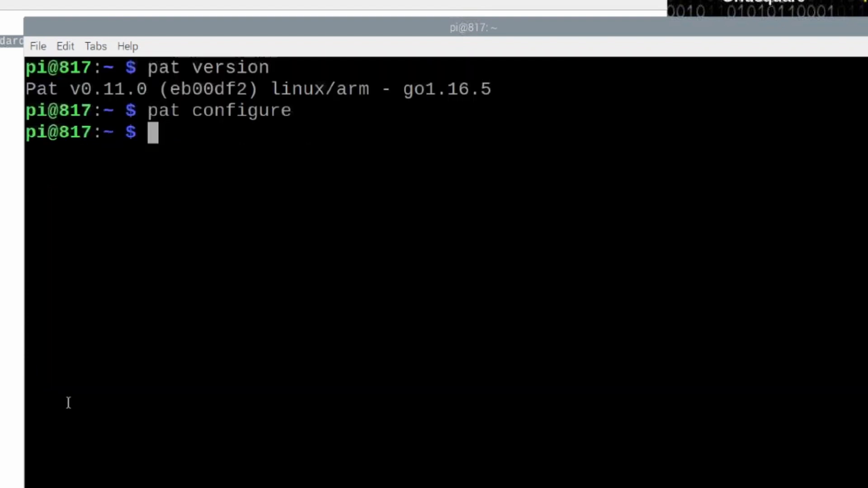
mouse_move(646, 32)
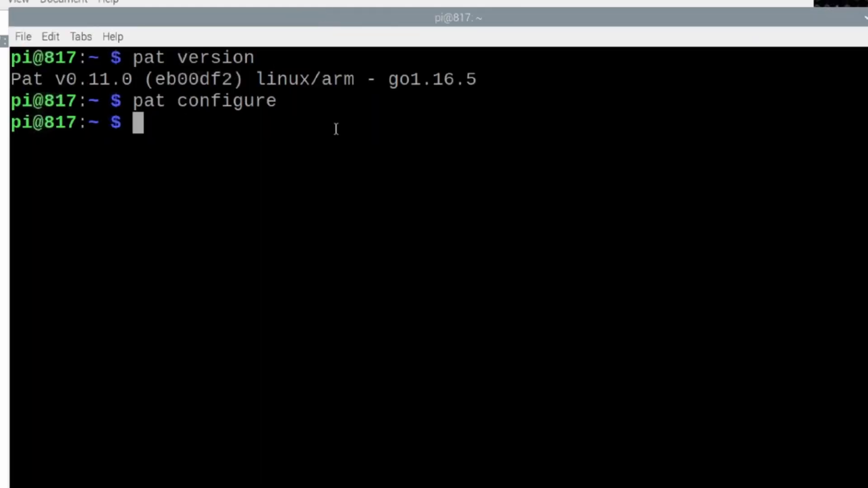
- Restart the Pat service with 'sudo systemctl restart pat@pi'
type("sudo")
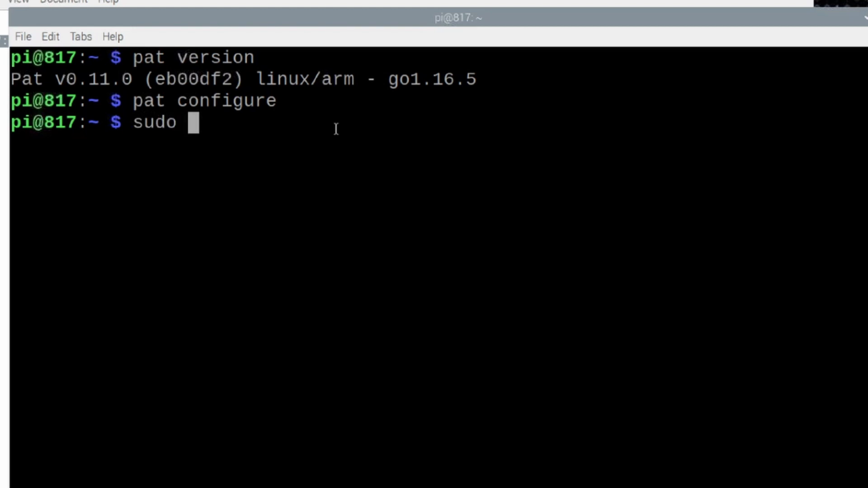
type("systemctl")
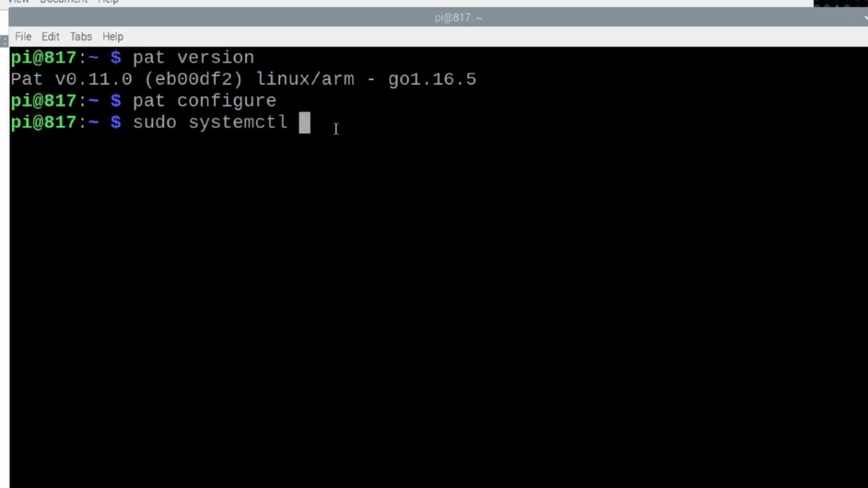
type("rest")
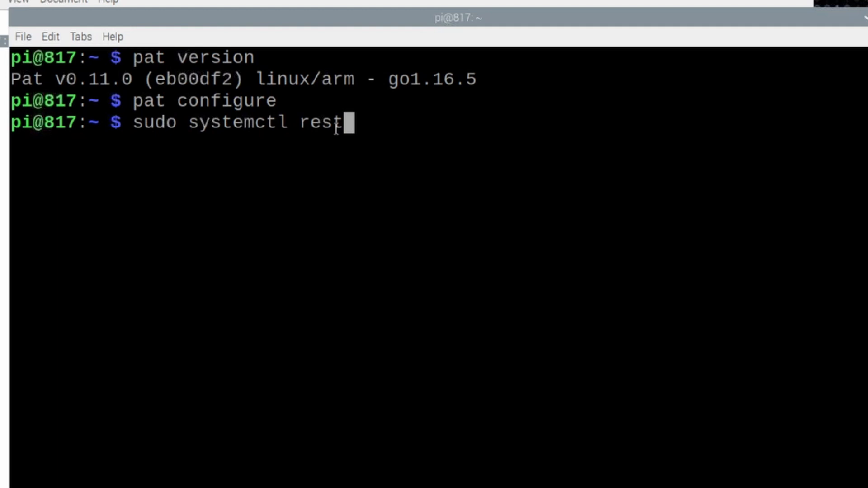
type("art pat @pi")
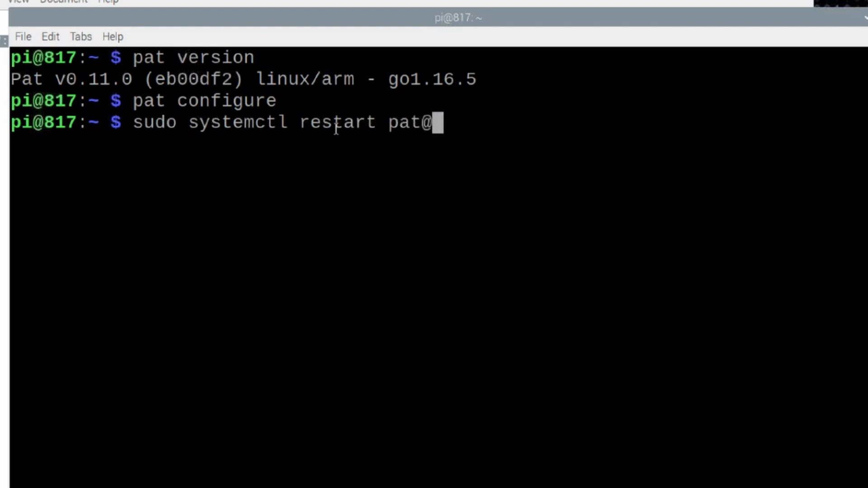
type("pi")
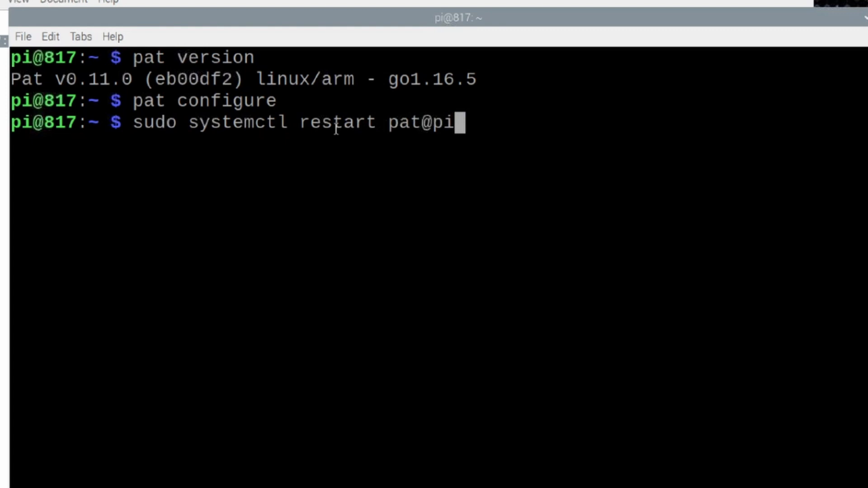
key("Return")
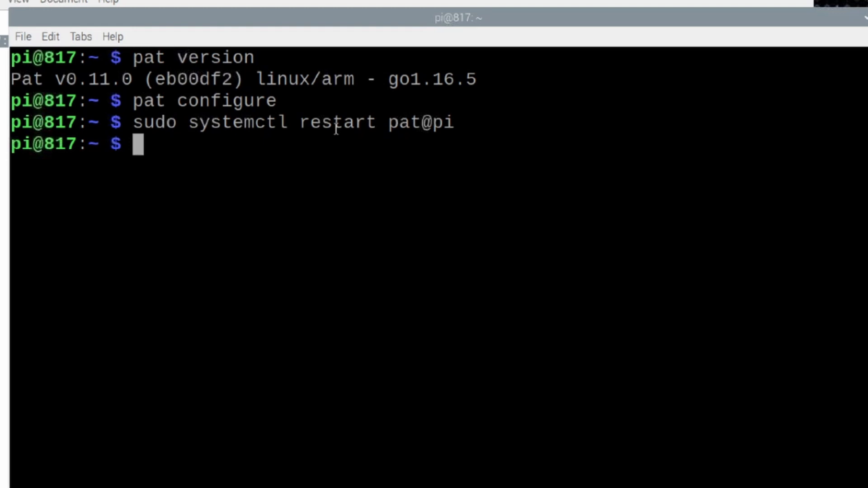
- Run pidof pat to confirm Pat is running as PID 1965
type("pid")
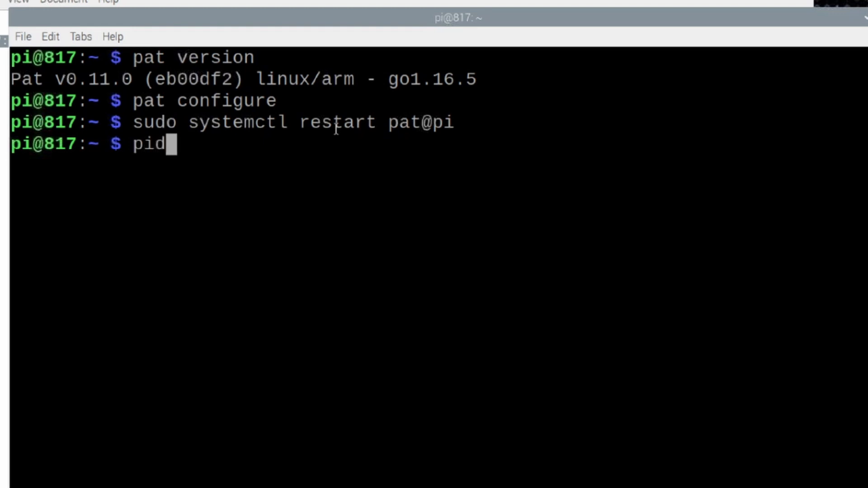
key("Return")
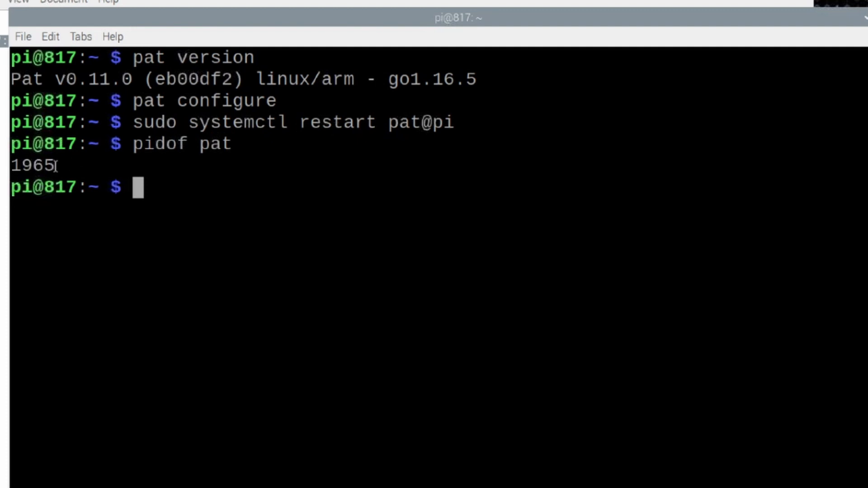
double_click(30, 165)
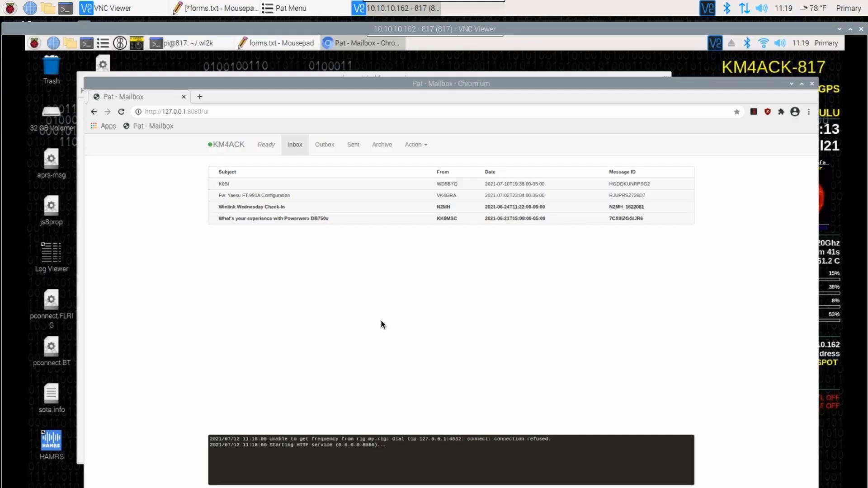
mouse_move(418, 148)
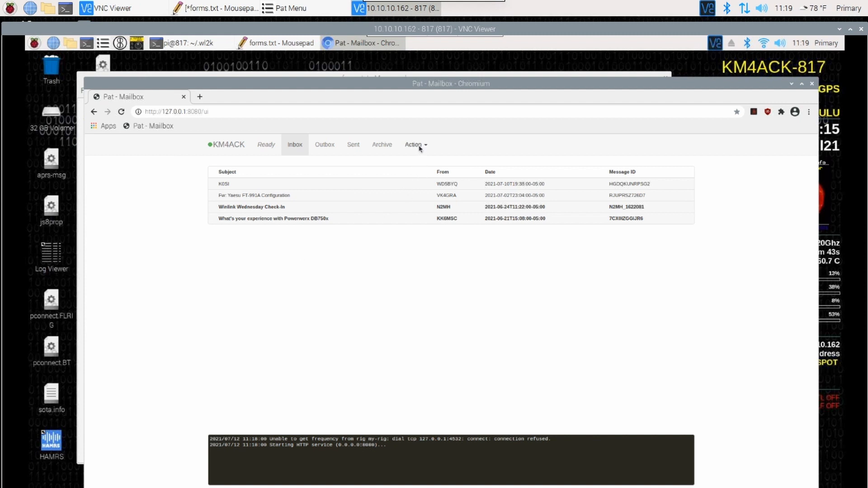
- Update the second Pi's form templates to 1.0.157 and close the notice
left_click(415, 145)
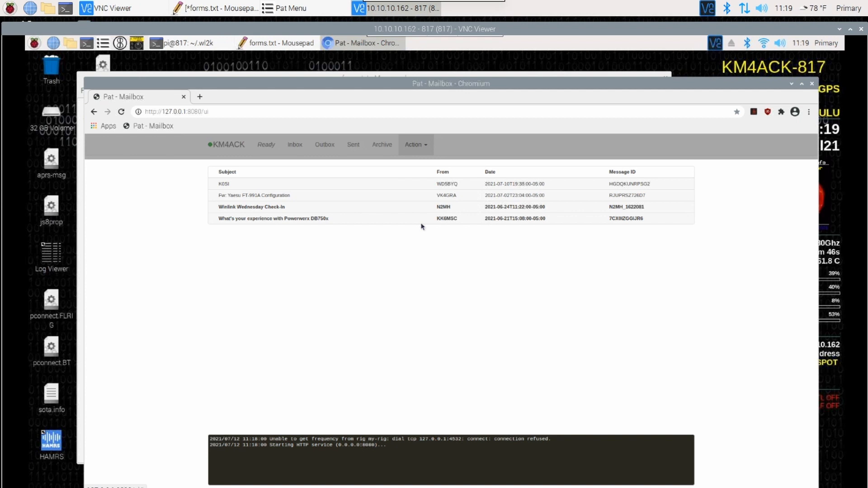
left_click(414, 145)
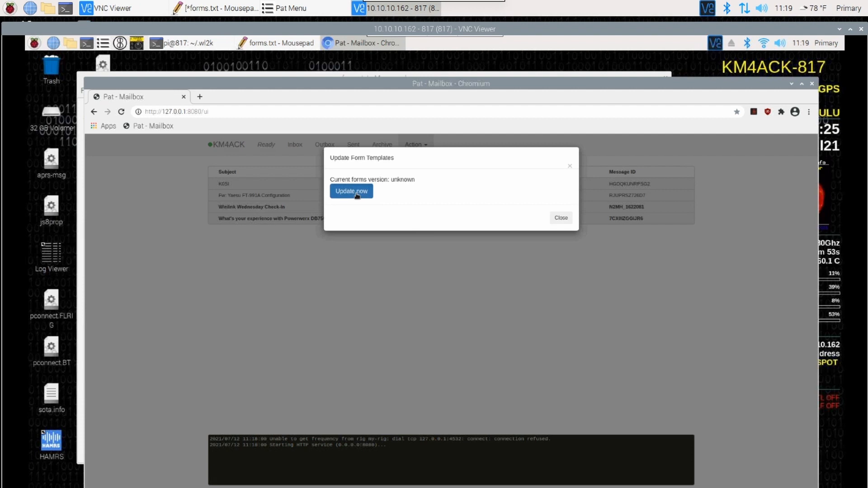
left_click(351, 191)
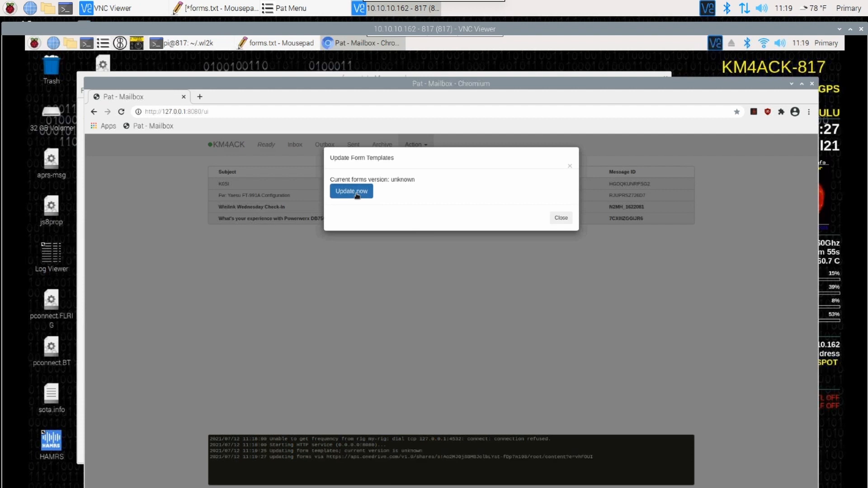
left_click(351, 191)
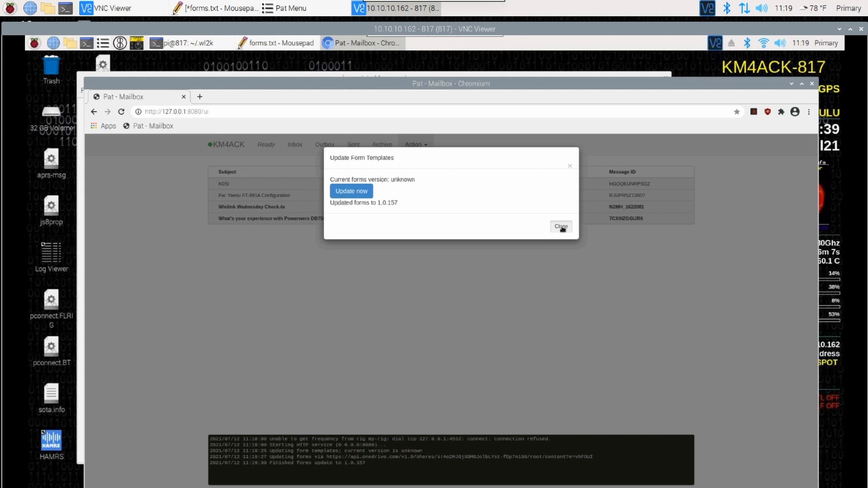
left_click(560, 227)
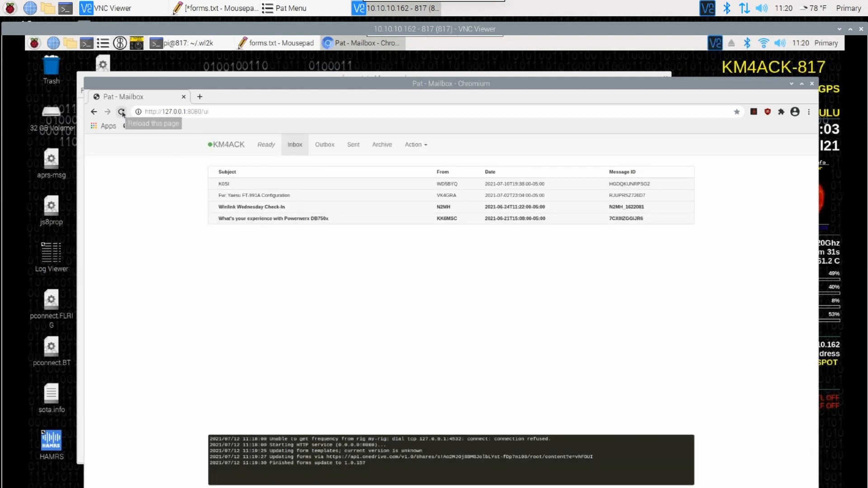
- Reload the mailbox, compose a new message and choose the ICS213 template under ICS USA Forms
left_click(122, 111)
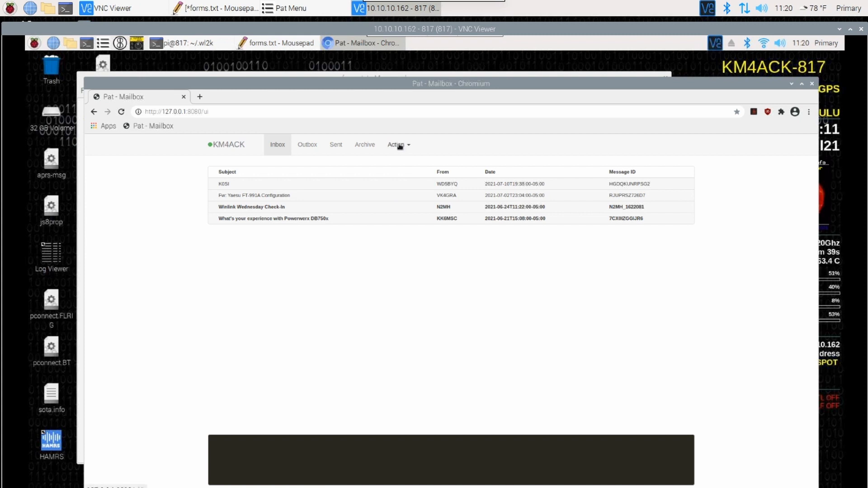
left_click(396, 145)
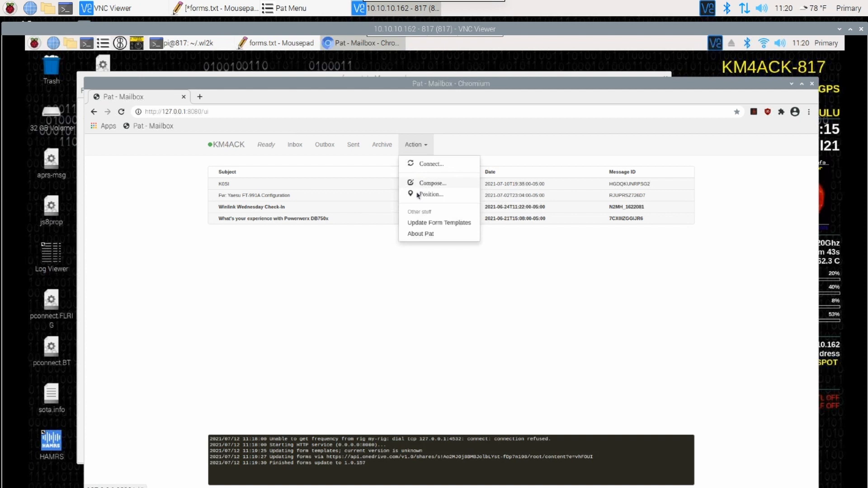
left_click(432, 182)
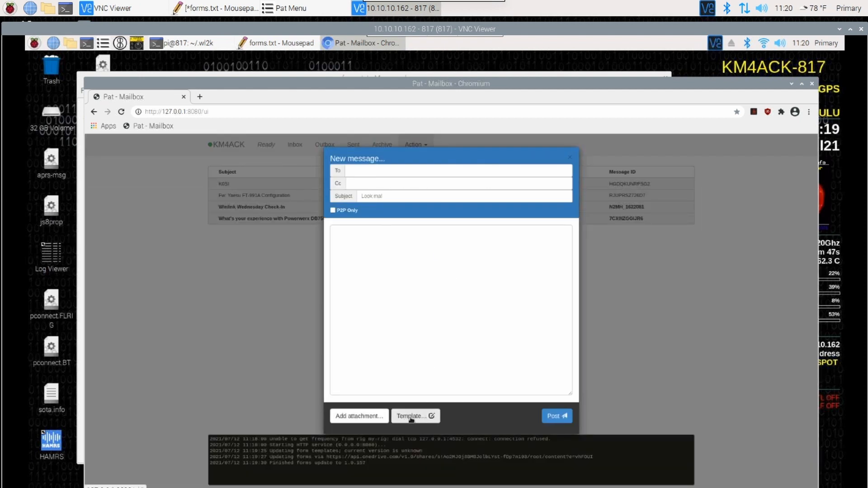
left_click(411, 416)
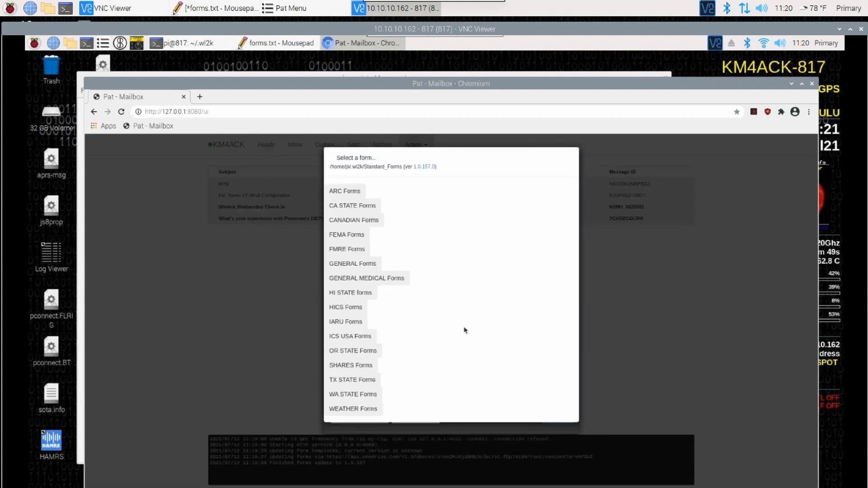
mouse_move(353, 342)
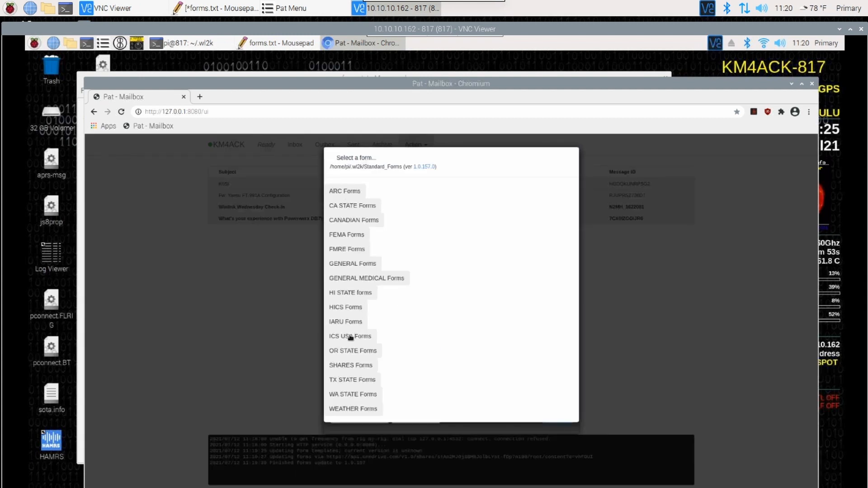
left_click(349, 336)
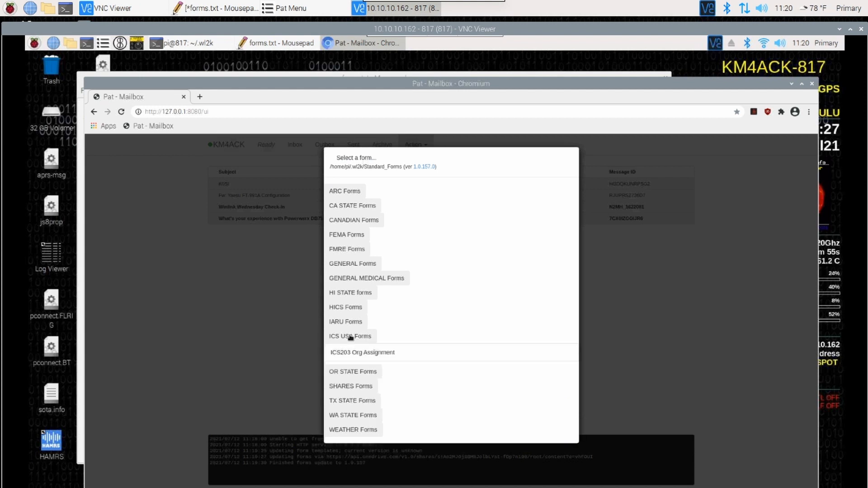
left_click(347, 336)
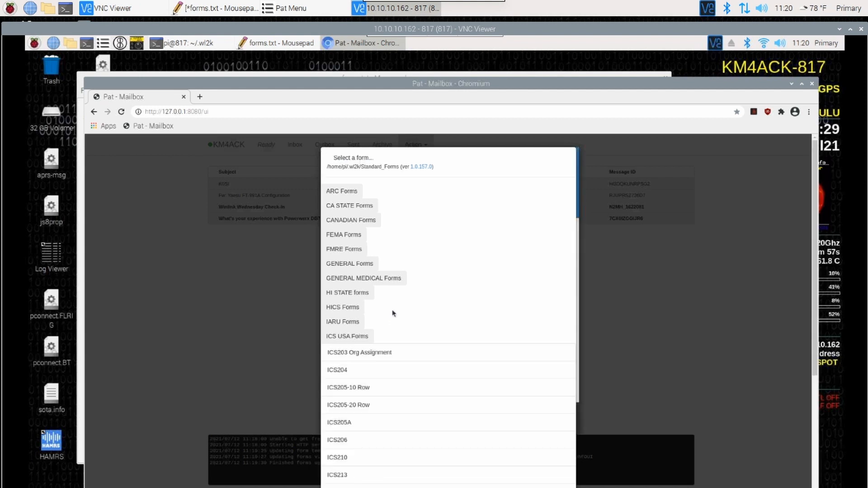
mouse_move(339, 475)
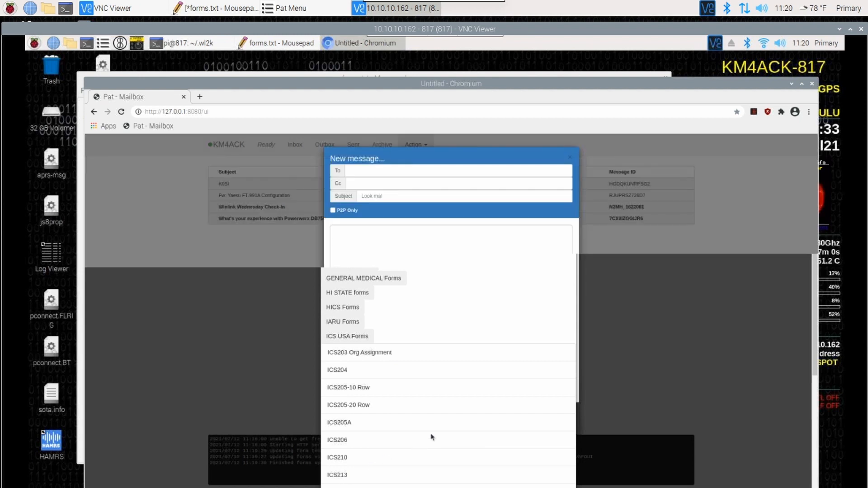
left_click(336, 474)
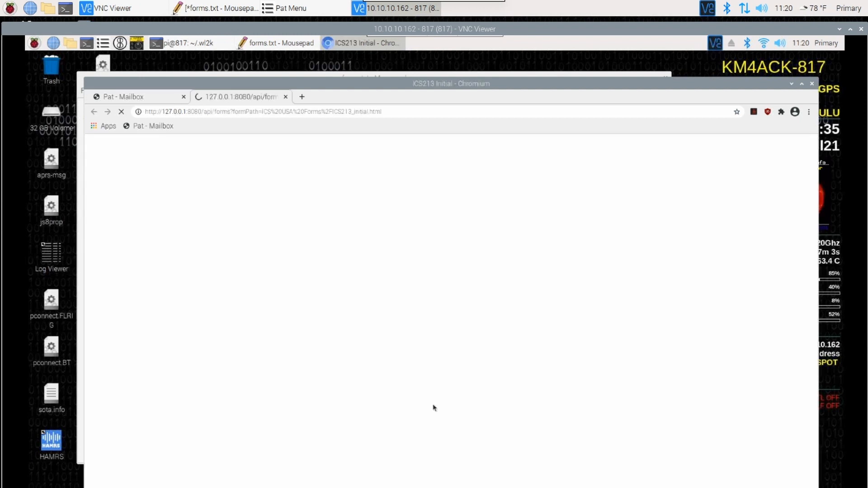